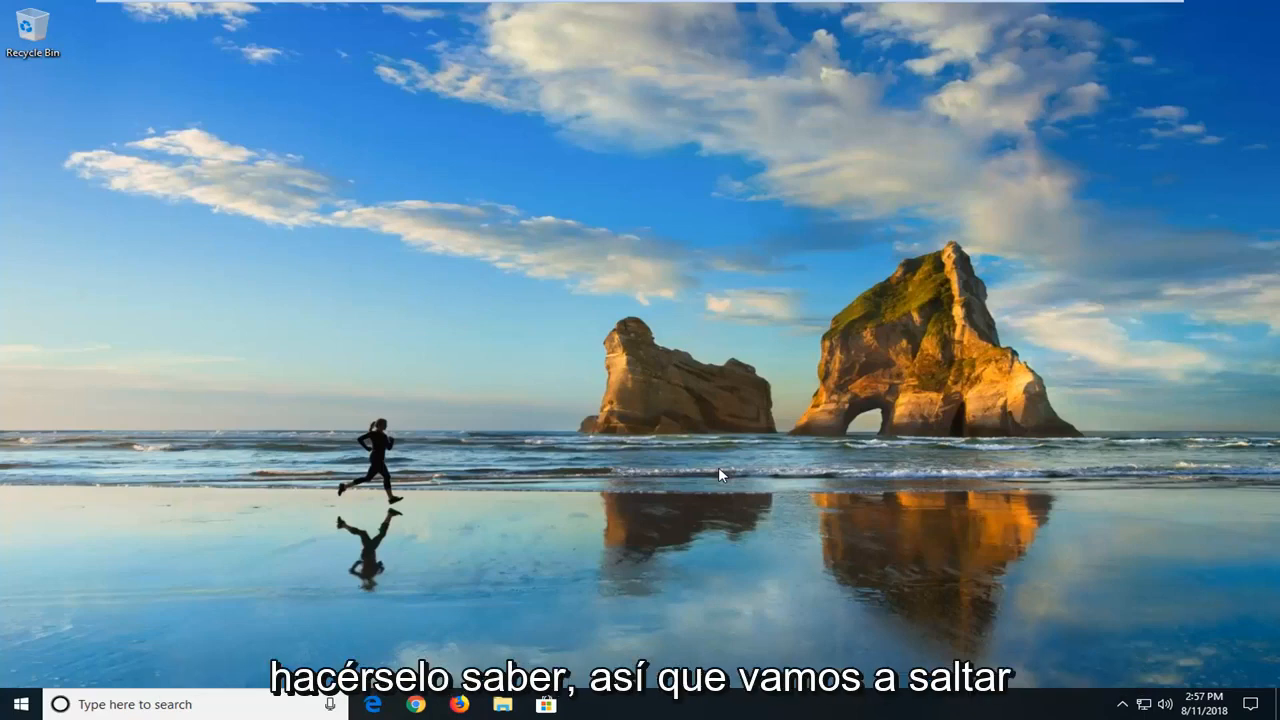
mouse_move(508, 418)
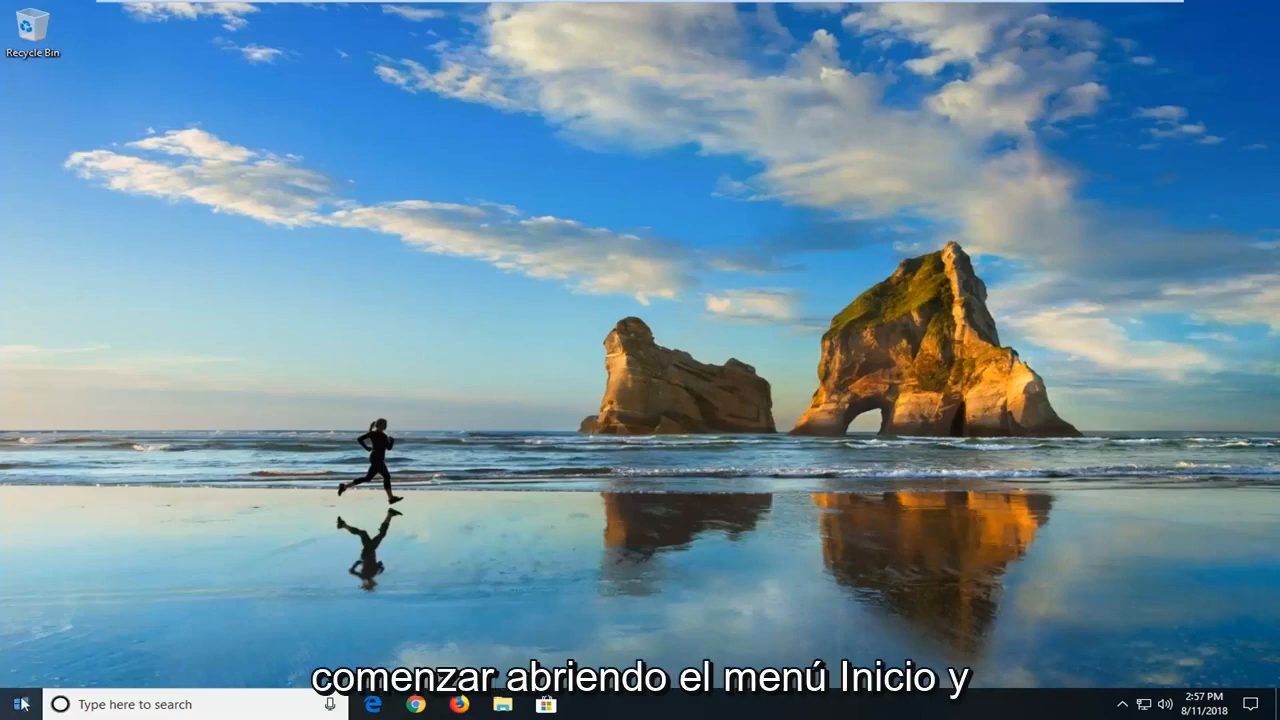
Step: Search the Start menu for 'trouble' to reach Troubleshoot settings
left_click(16, 704)
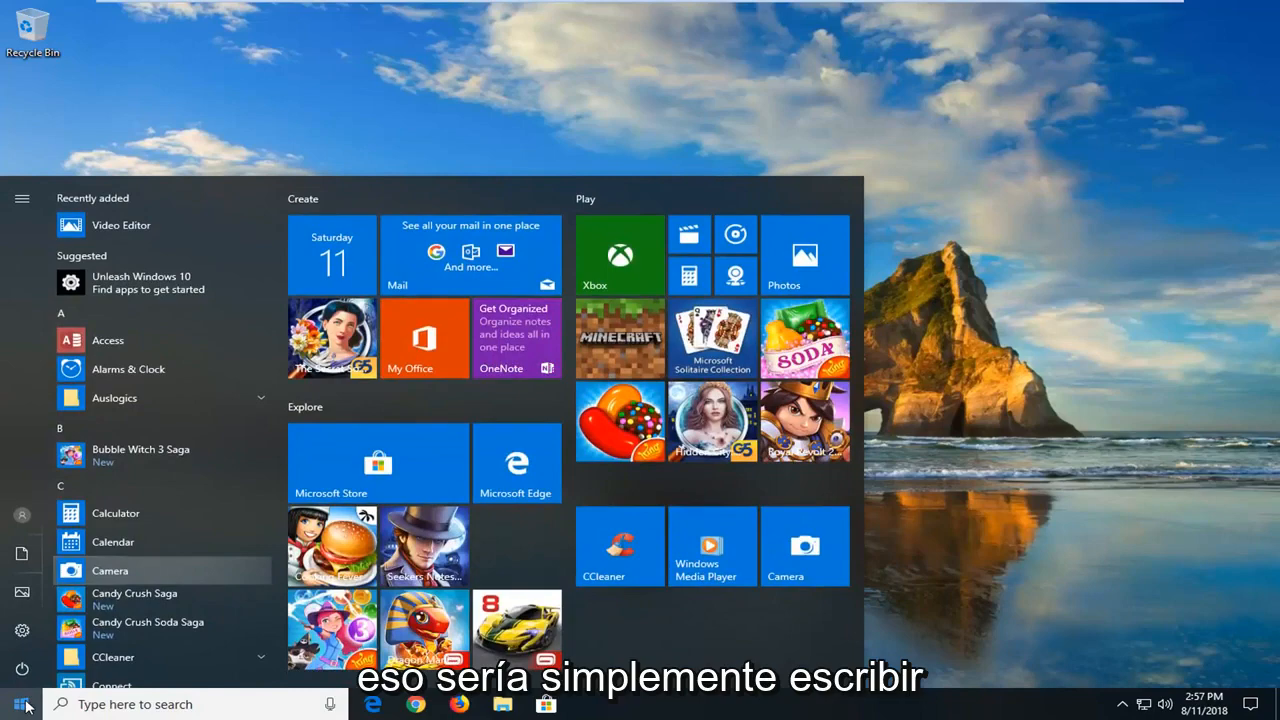
type("trouble")
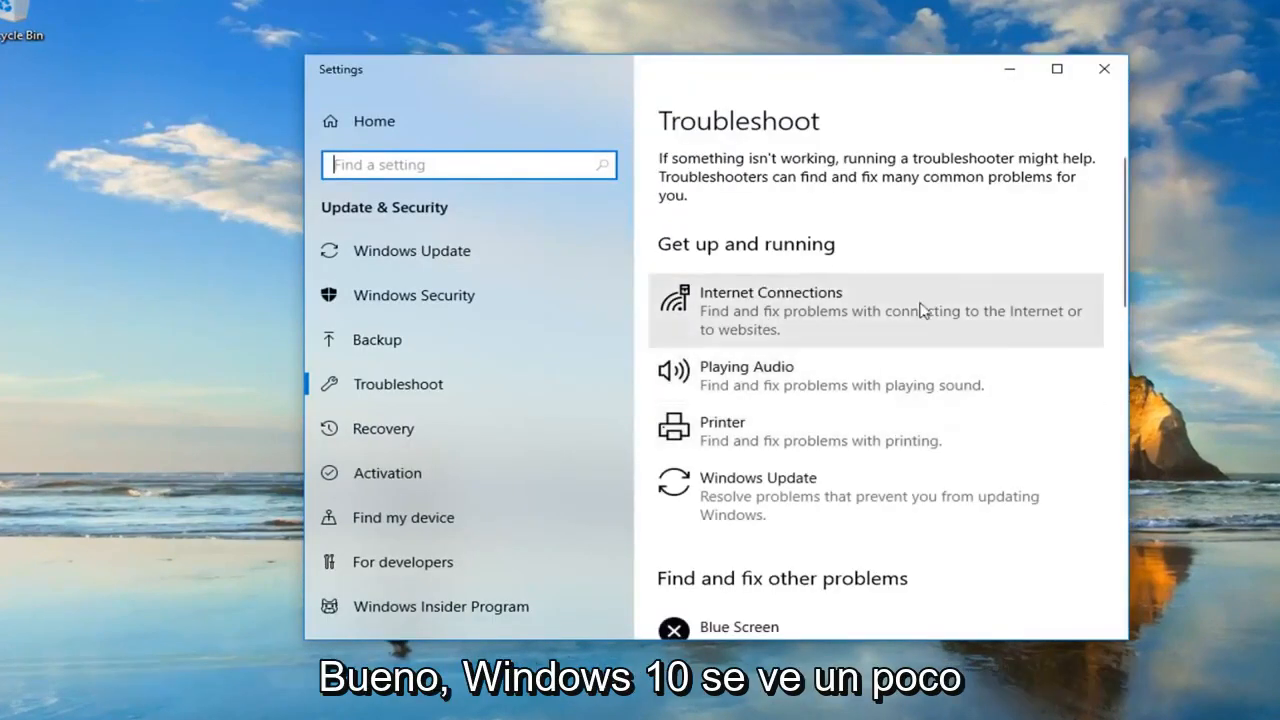
mouse_move(730, 260)
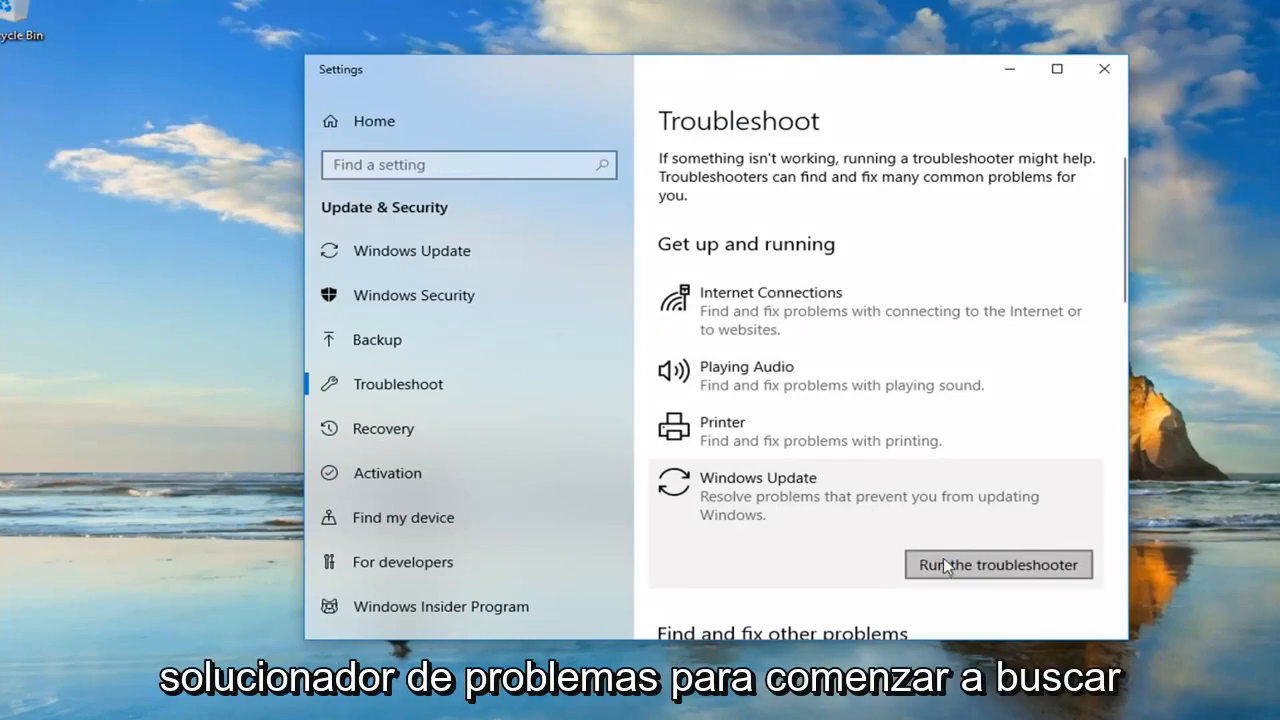
left_click(996, 564)
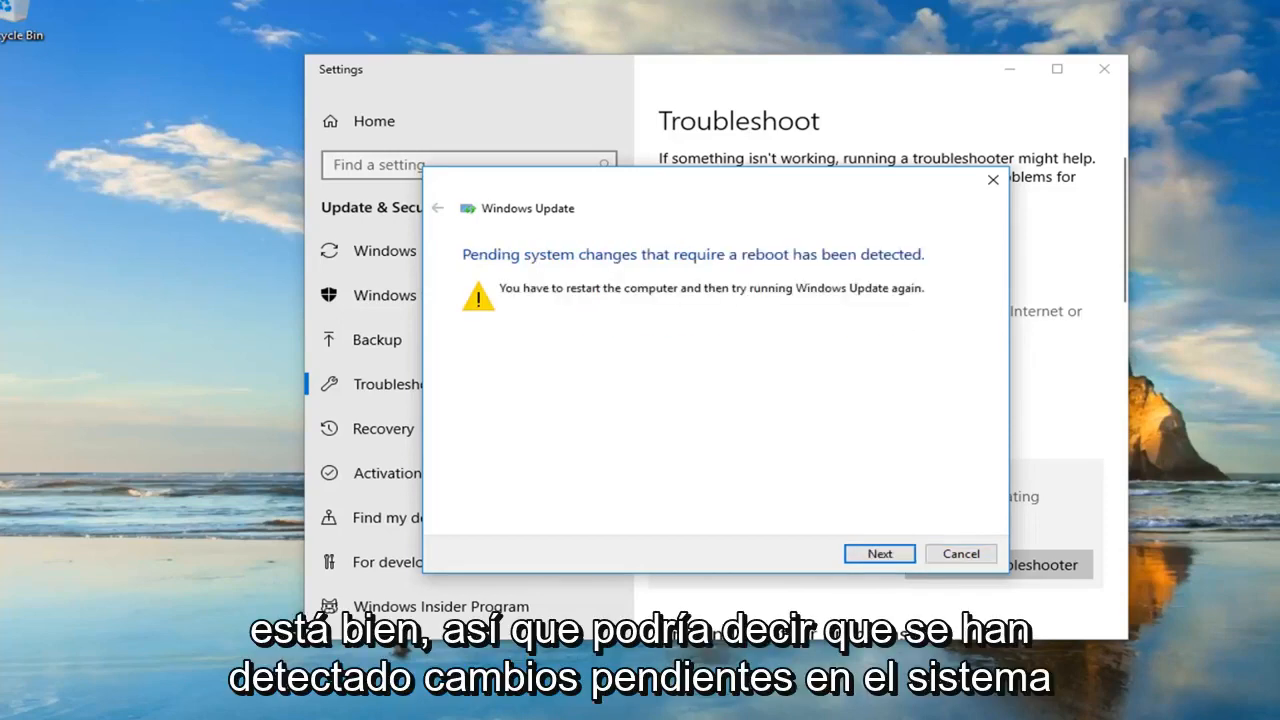
mouse_move(624, 276)
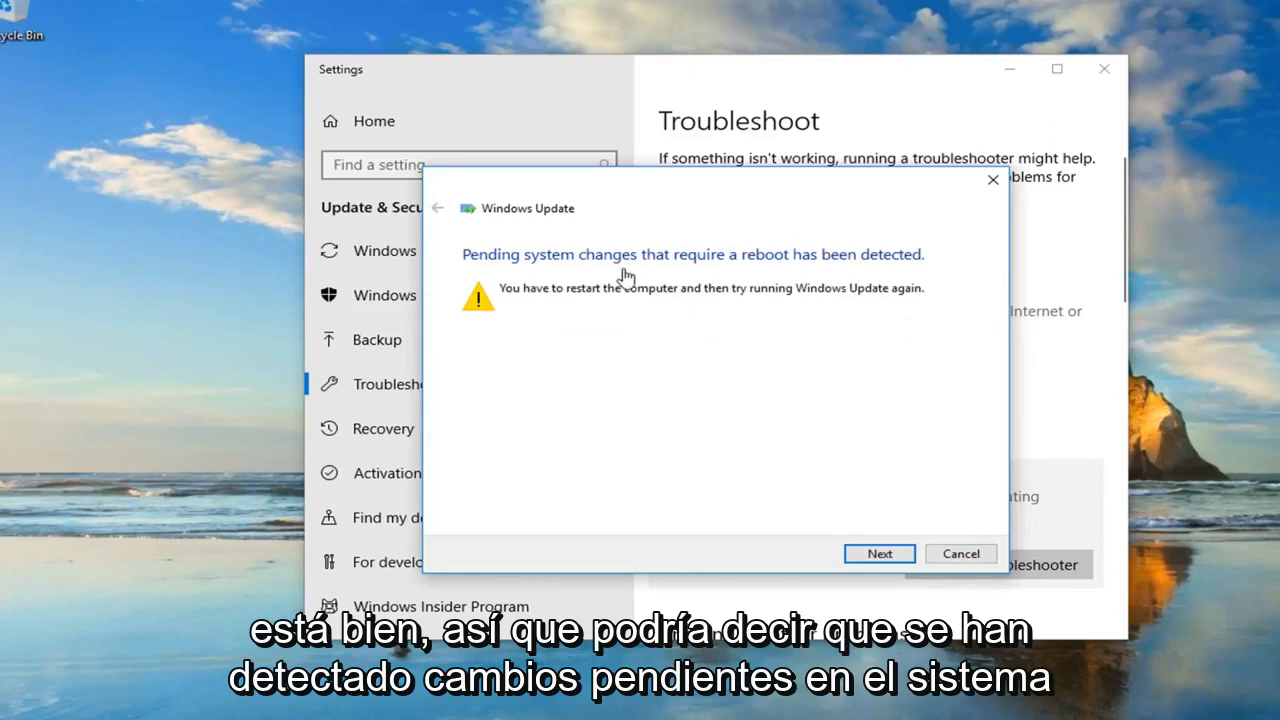
mouse_move(678, 288)
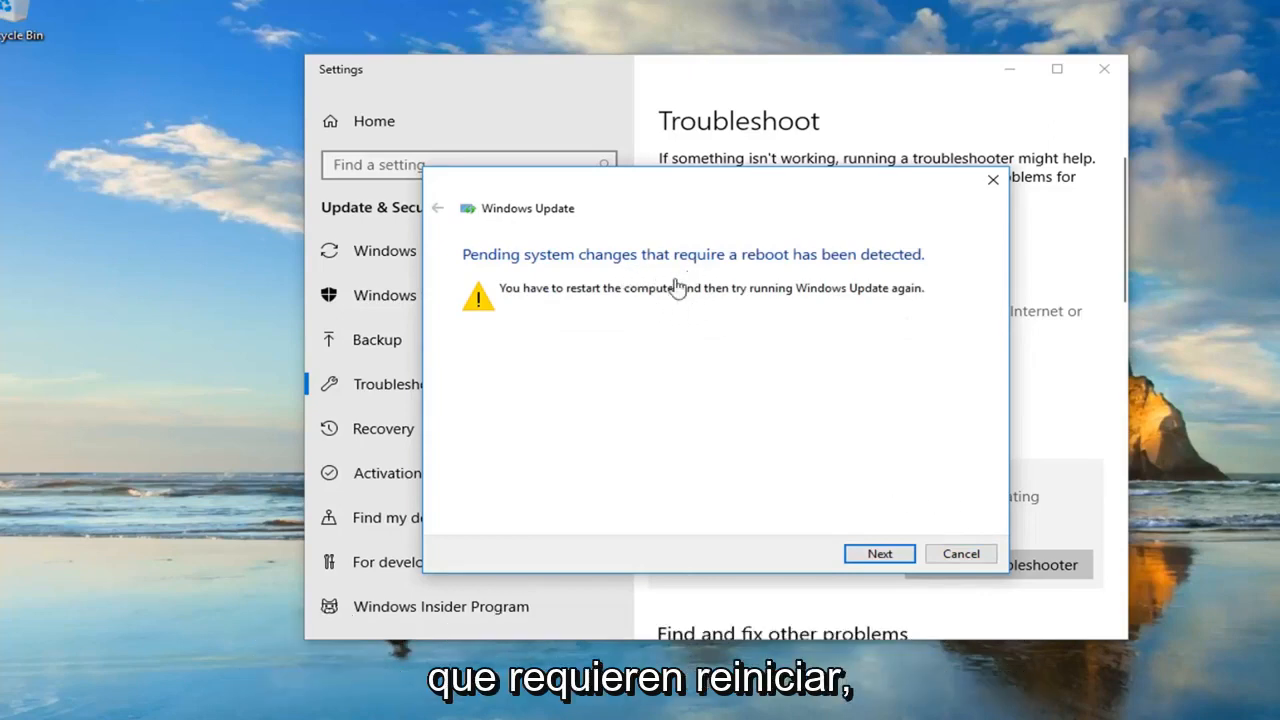
mouse_move(748, 304)
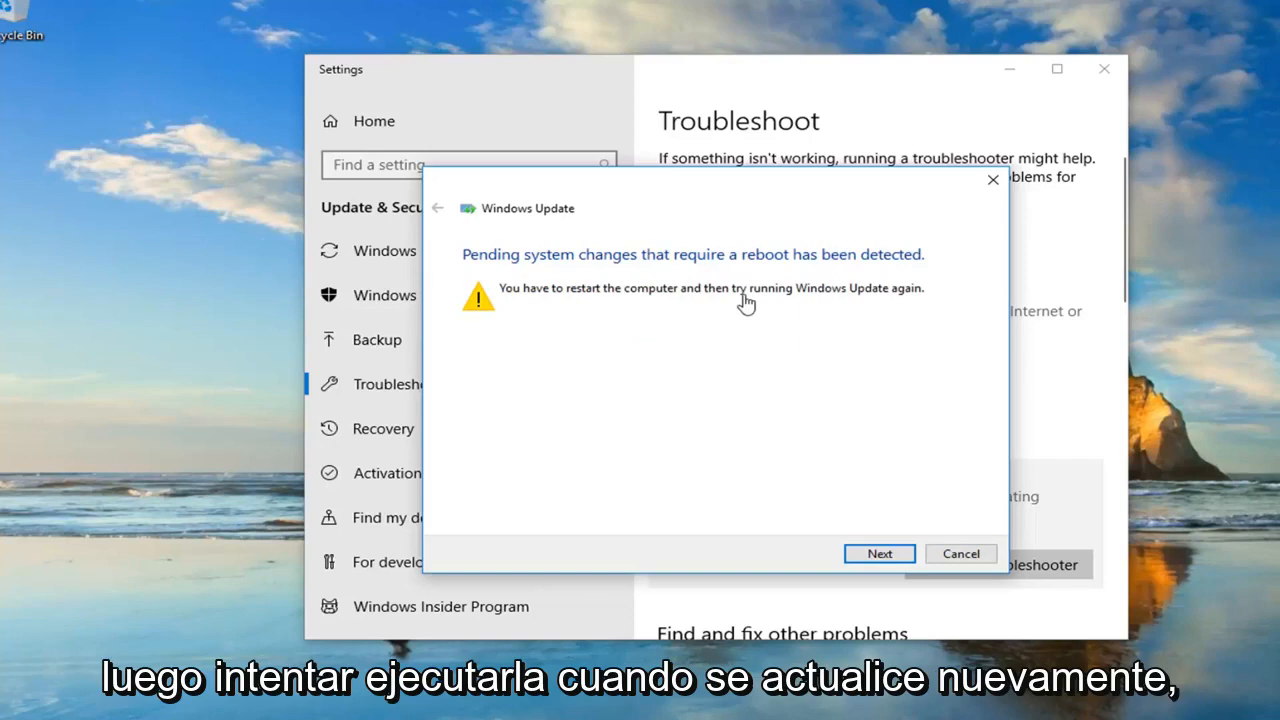
mouse_move(884, 528)
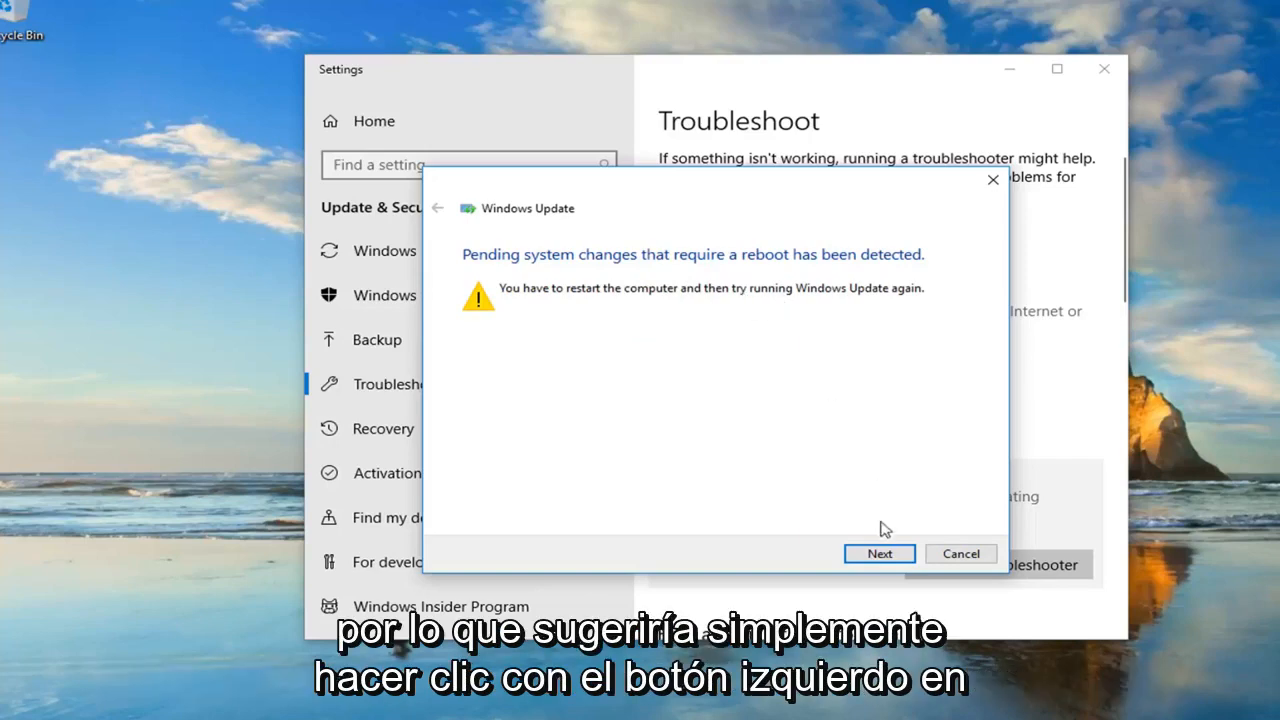
Step: Continue past the pending-restart finding and close the finished Windows Update troubleshooter
left_click(880, 552)
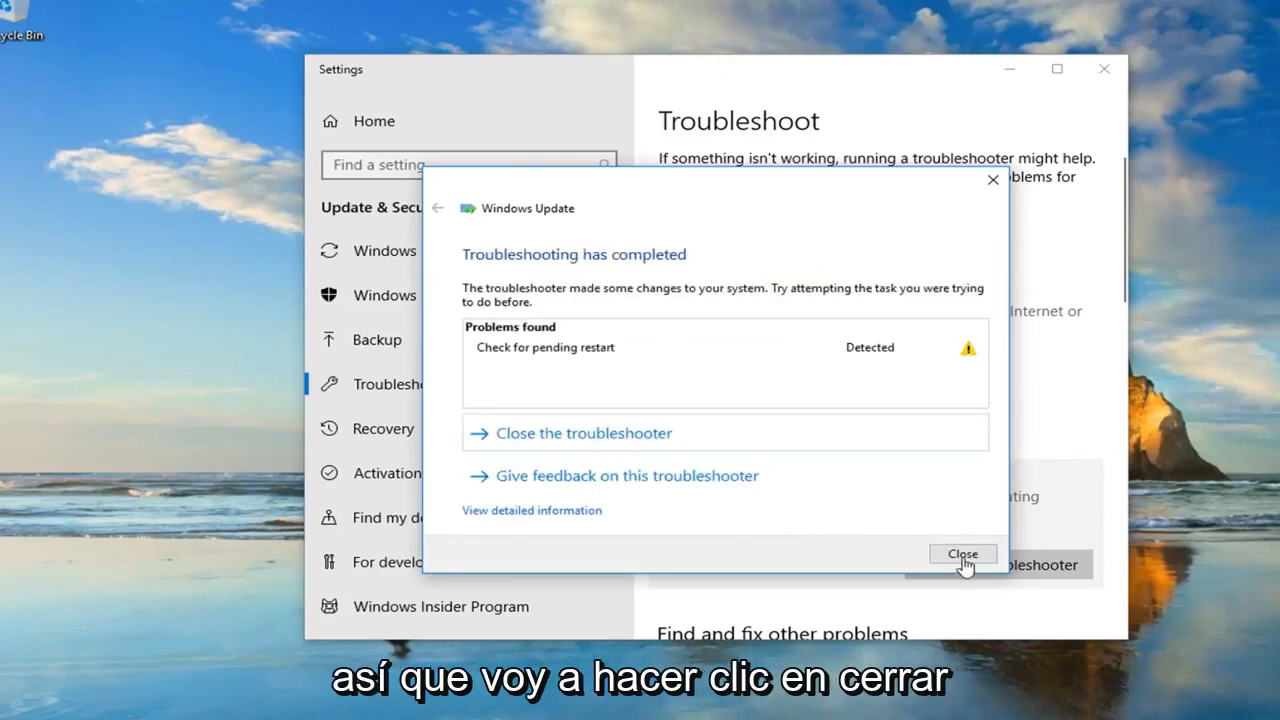
left_click(962, 554)
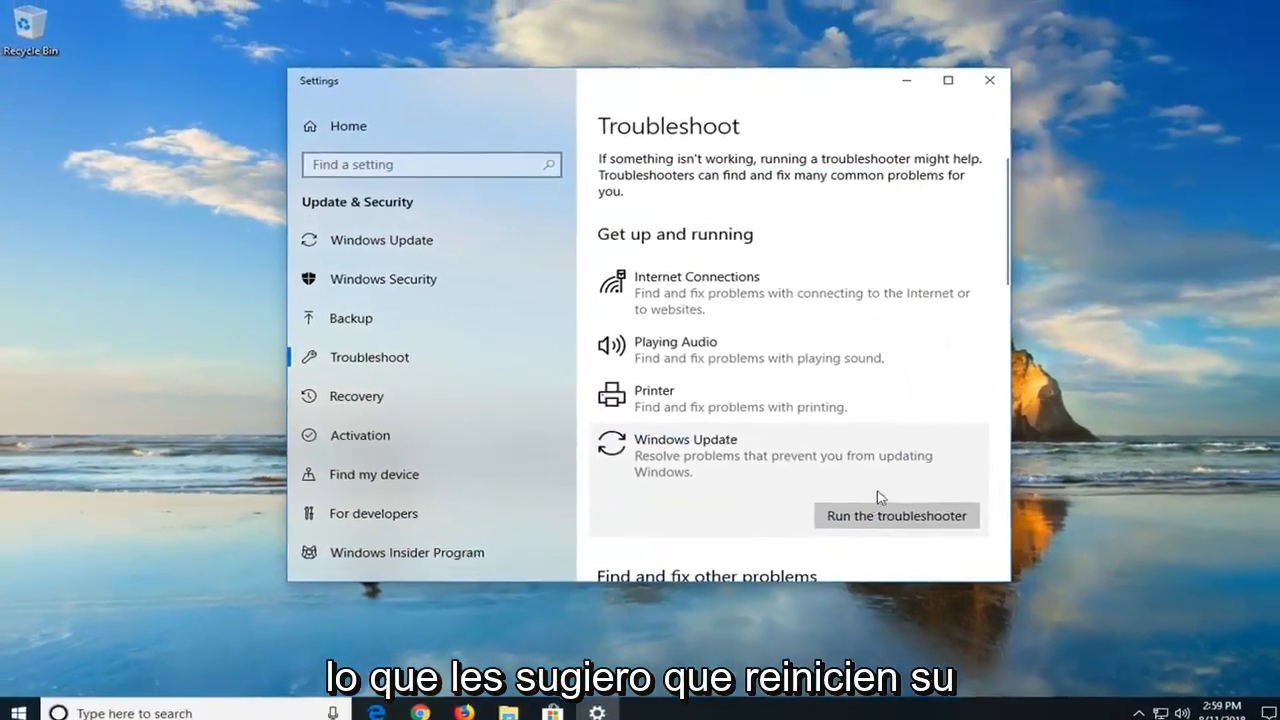
Step: Close Settings and search Start for 'file explorer' to launch File Explorer
left_click(988, 80)
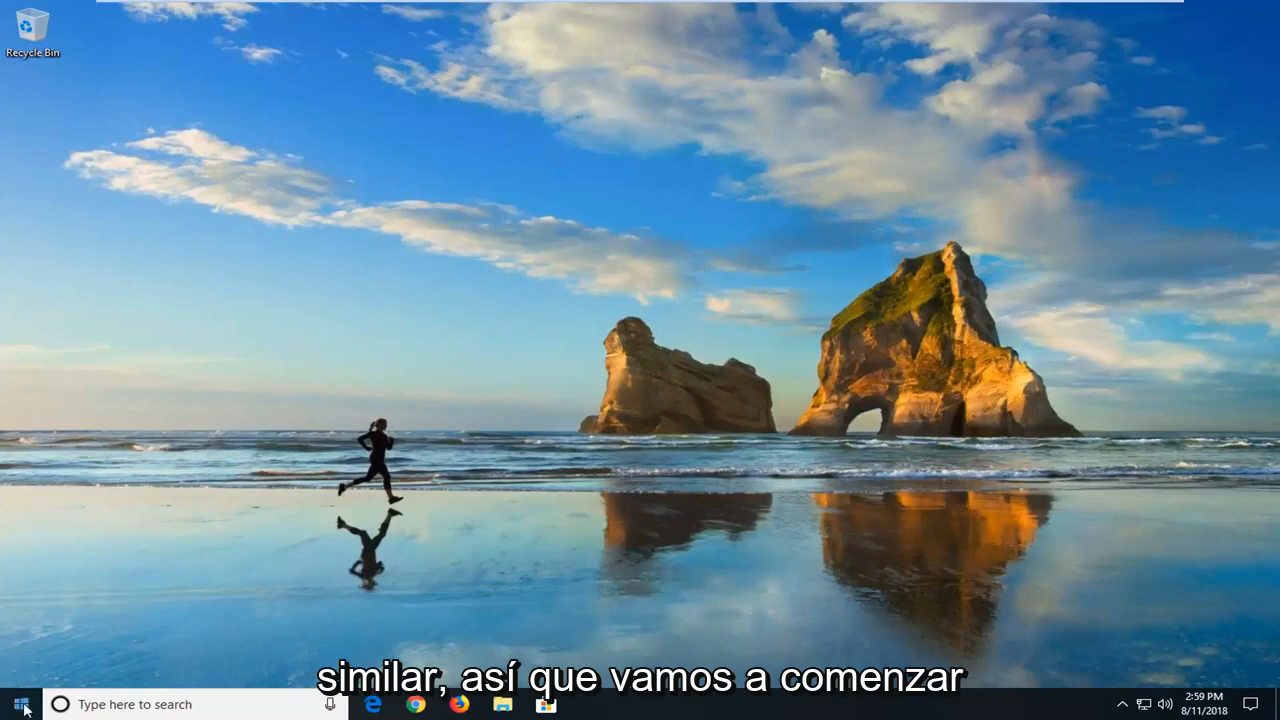
left_click(20, 704)
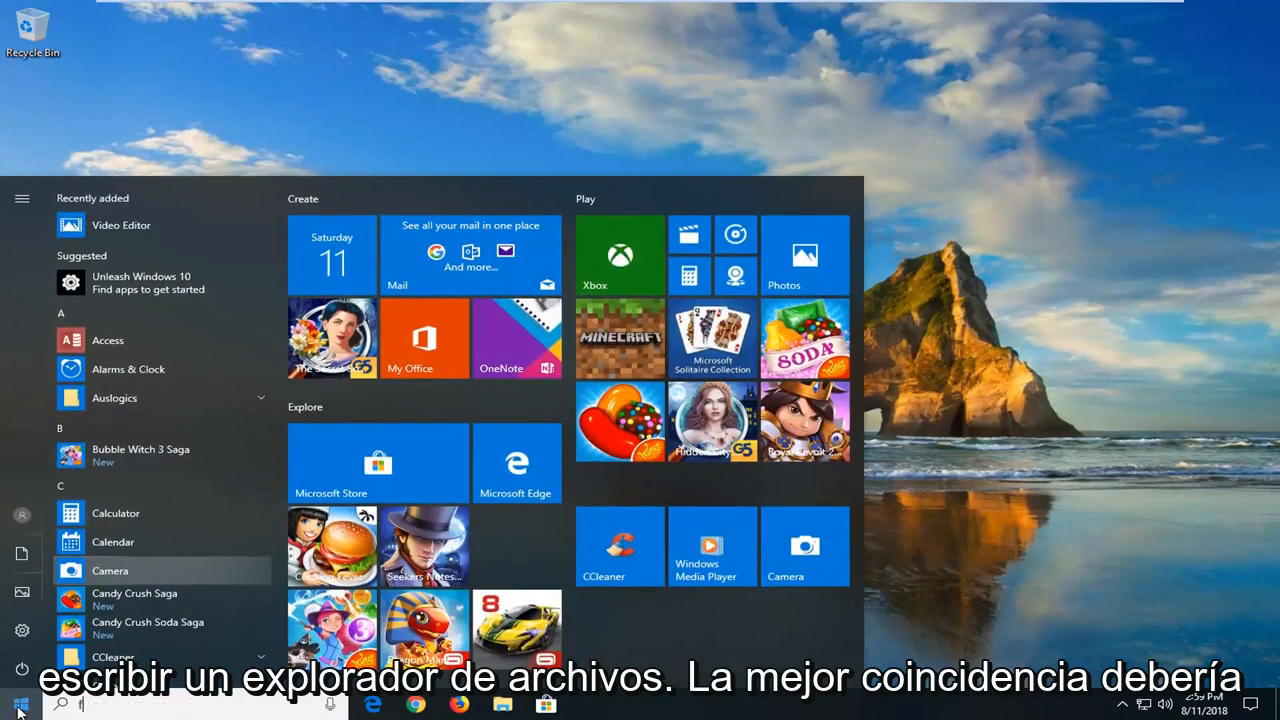
type("file exporer")
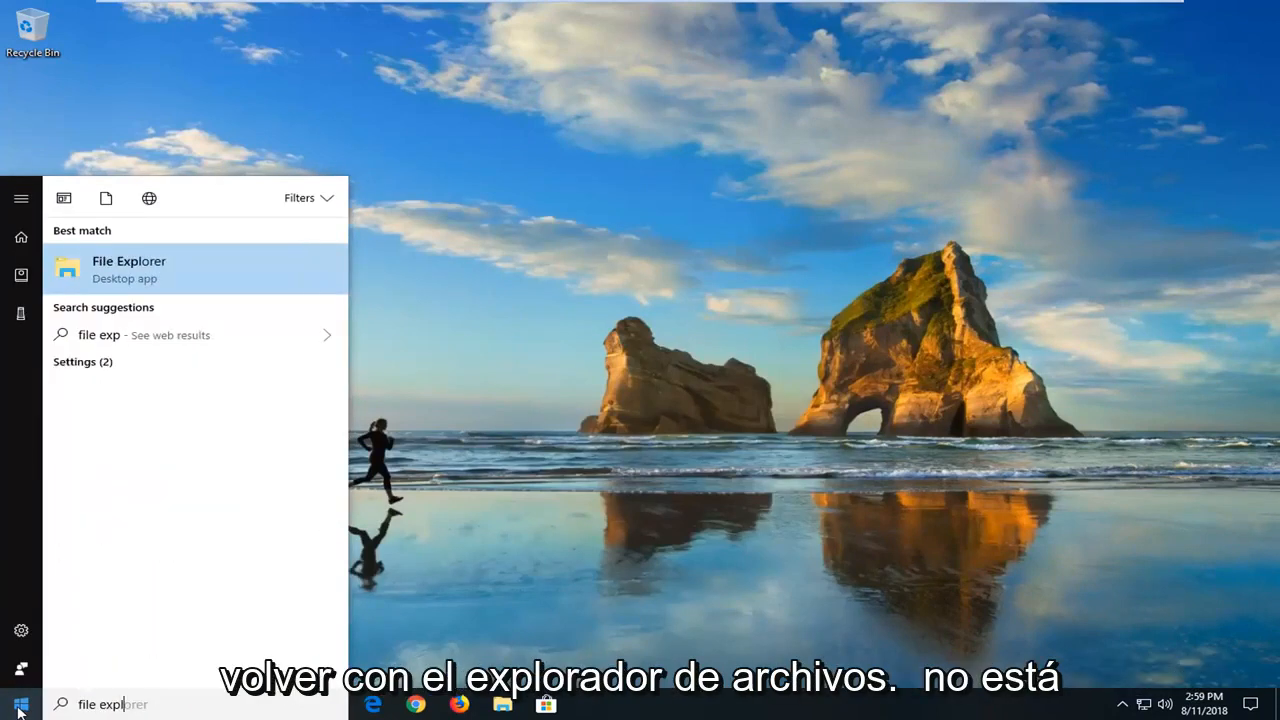
type("orer")
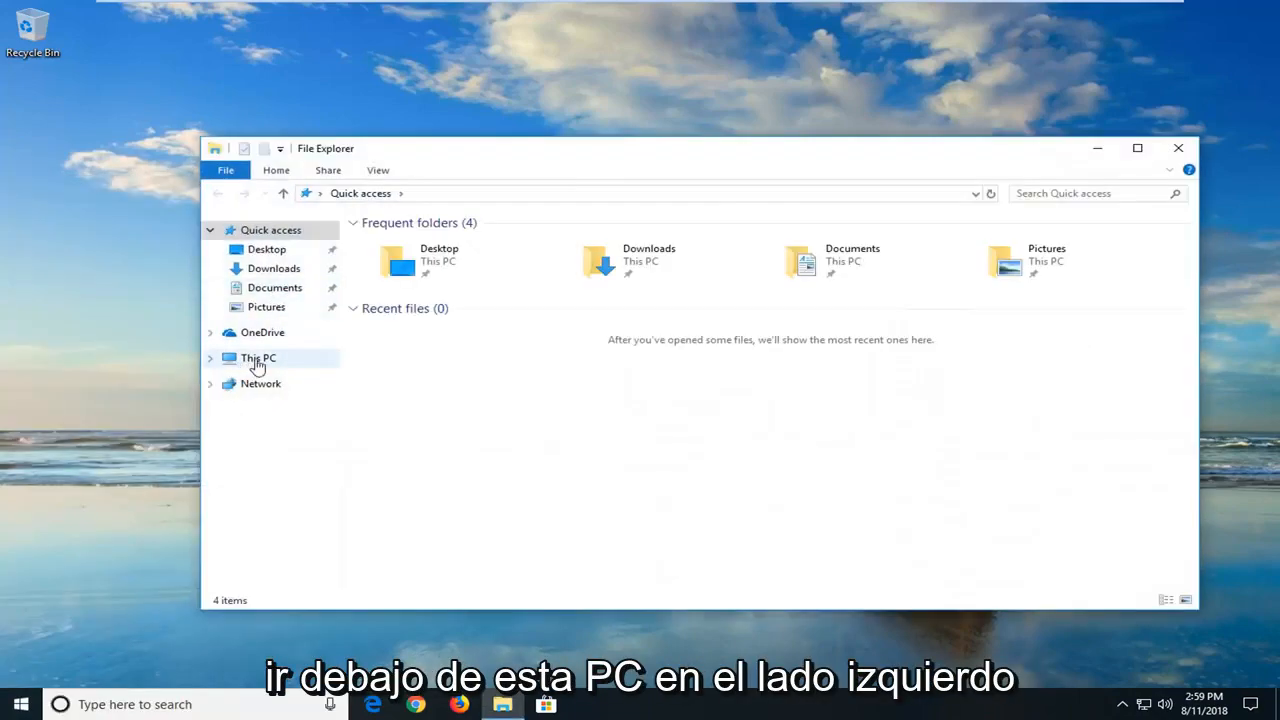
Step: Navigate This PC > Local Disk (C:) > Windows > SoftwareDistribution
left_click(258, 358)
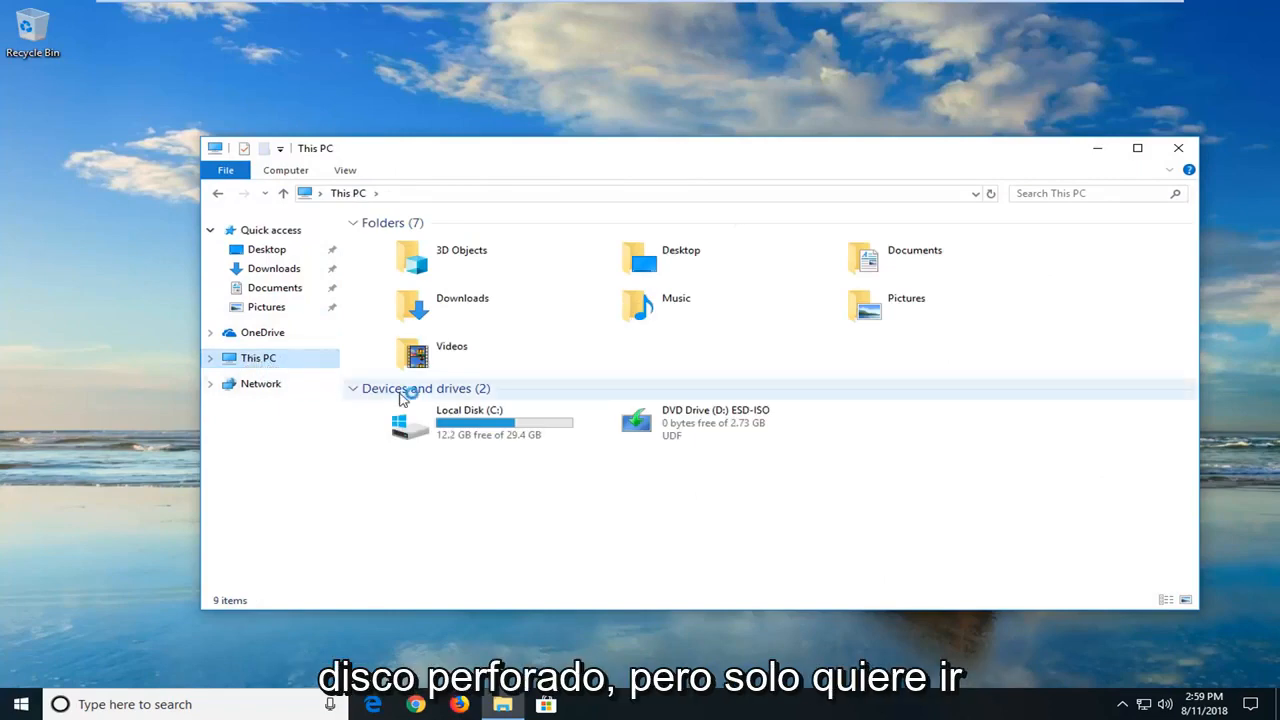
mouse_move(496, 420)
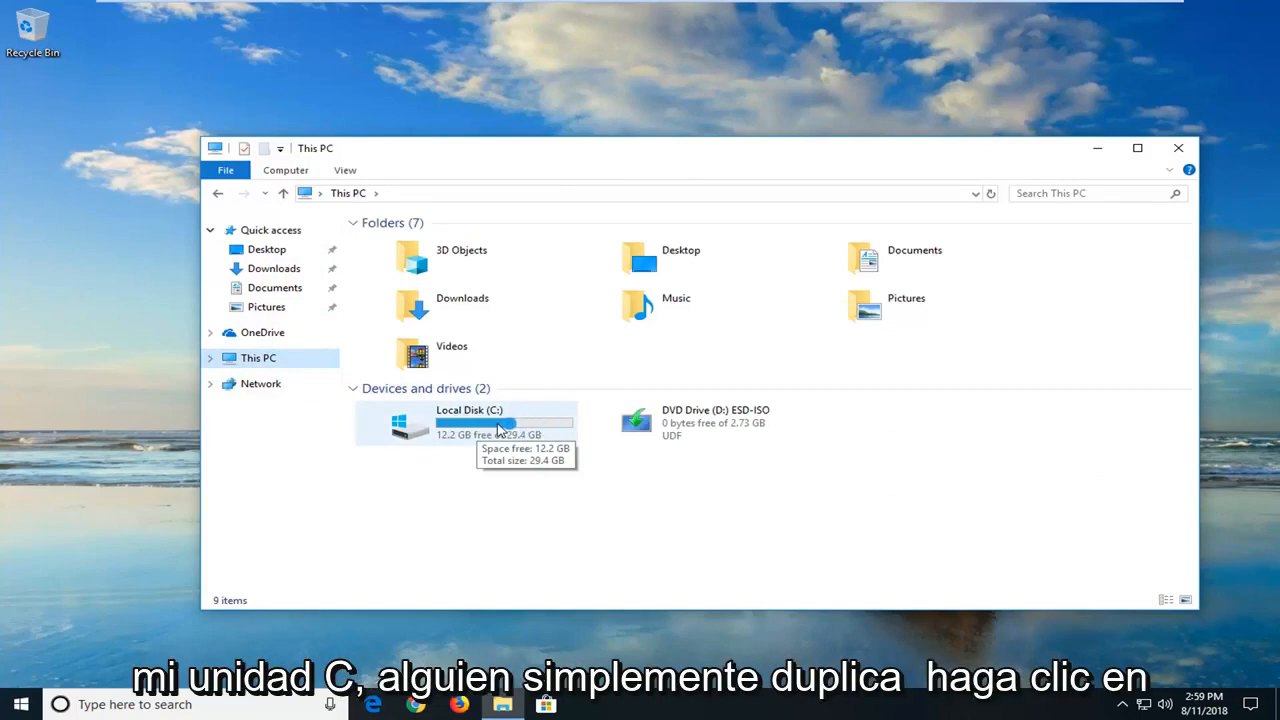
double_click(470, 422)
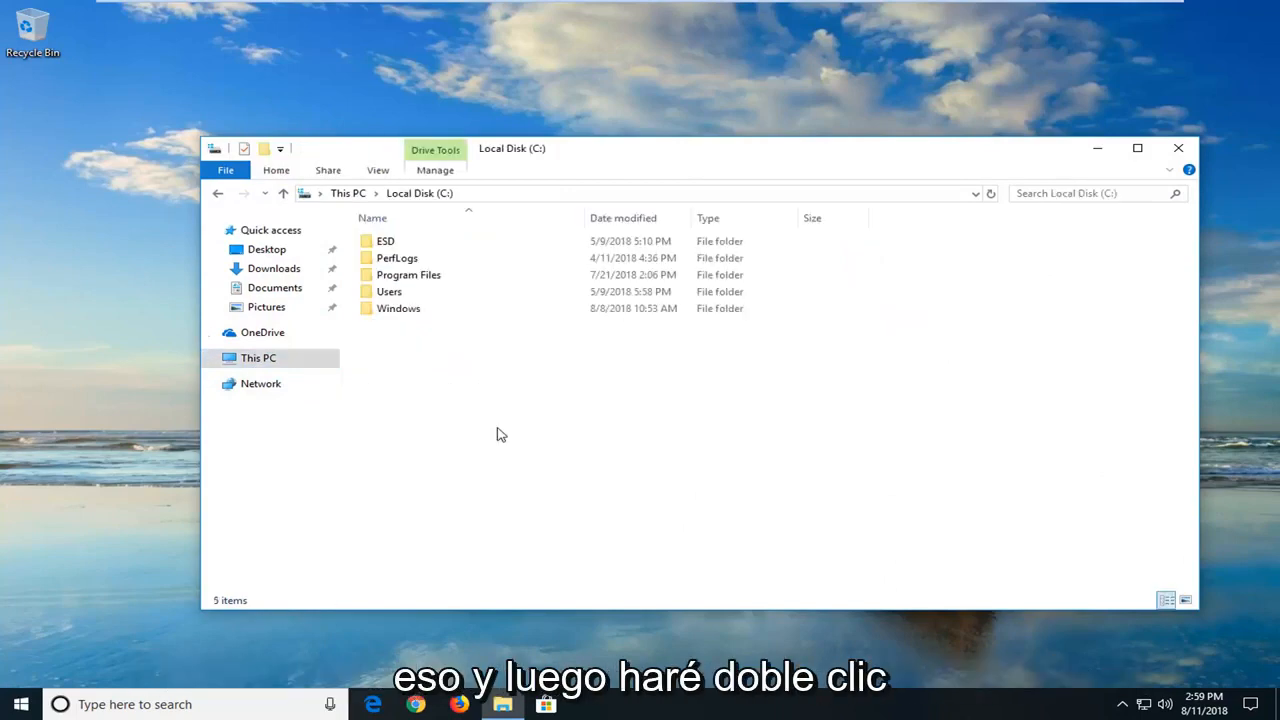
left_click(398, 308)
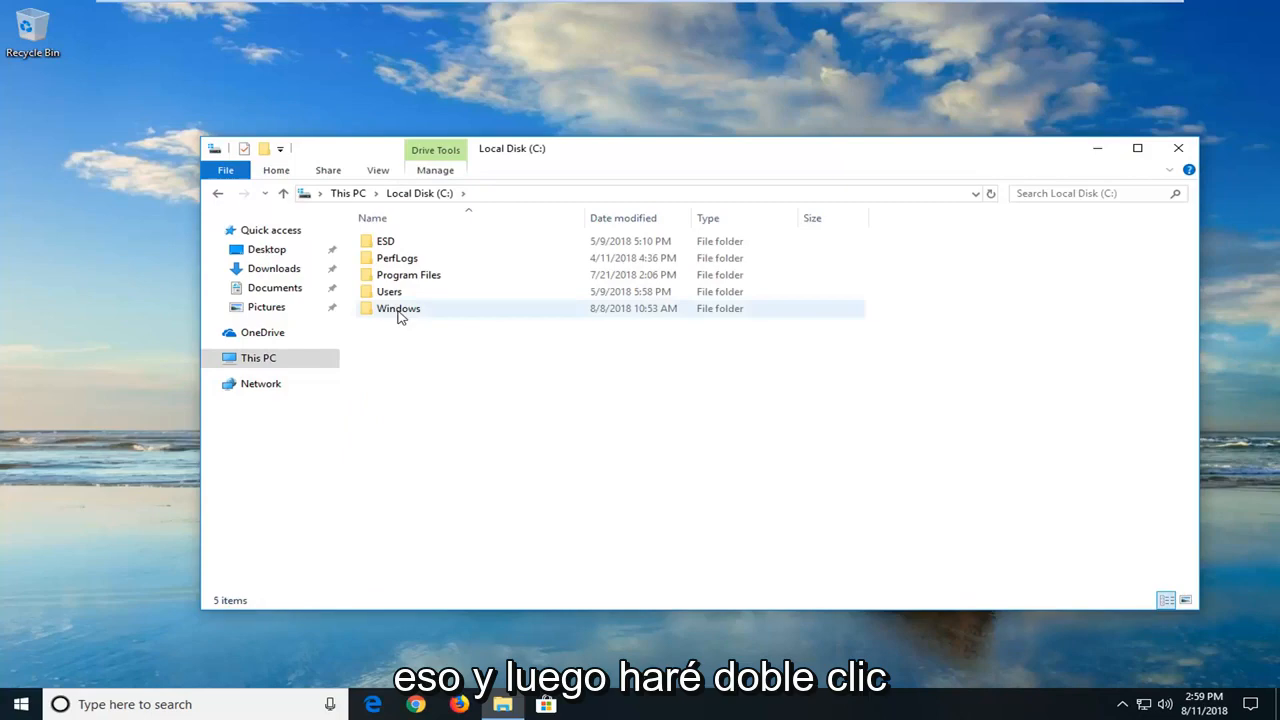
double_click(398, 308)
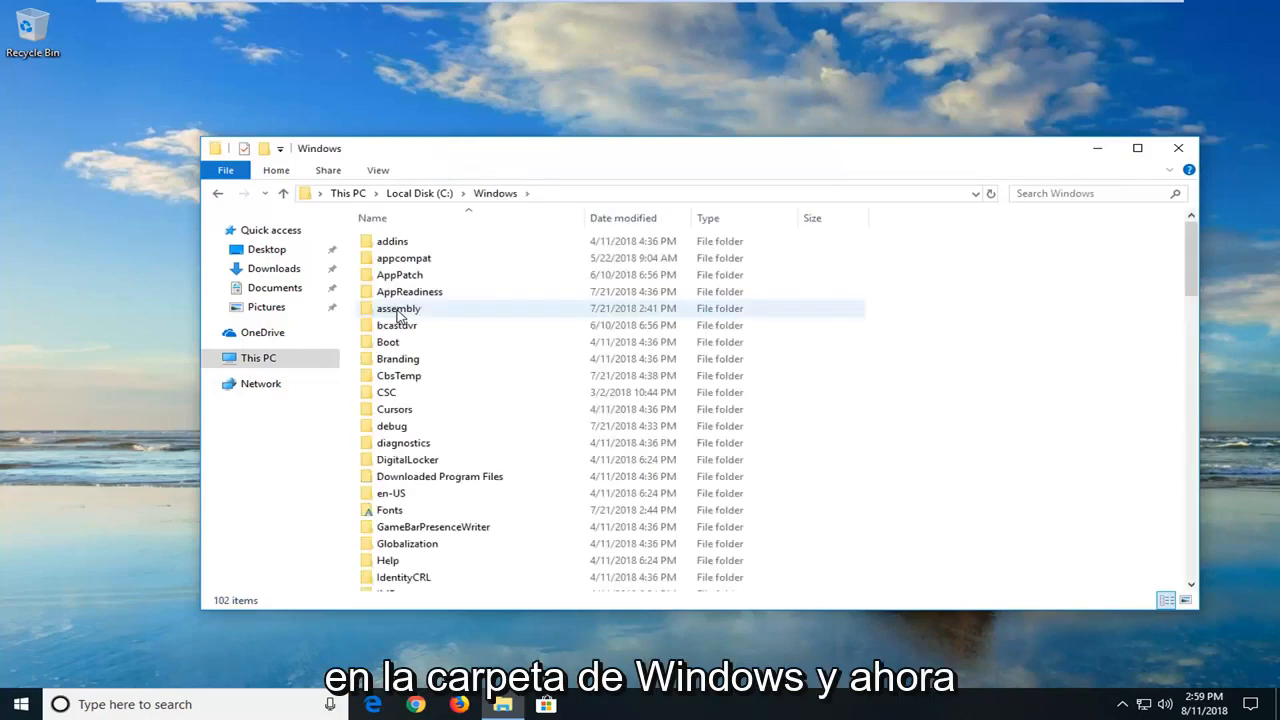
scroll("down", 3)
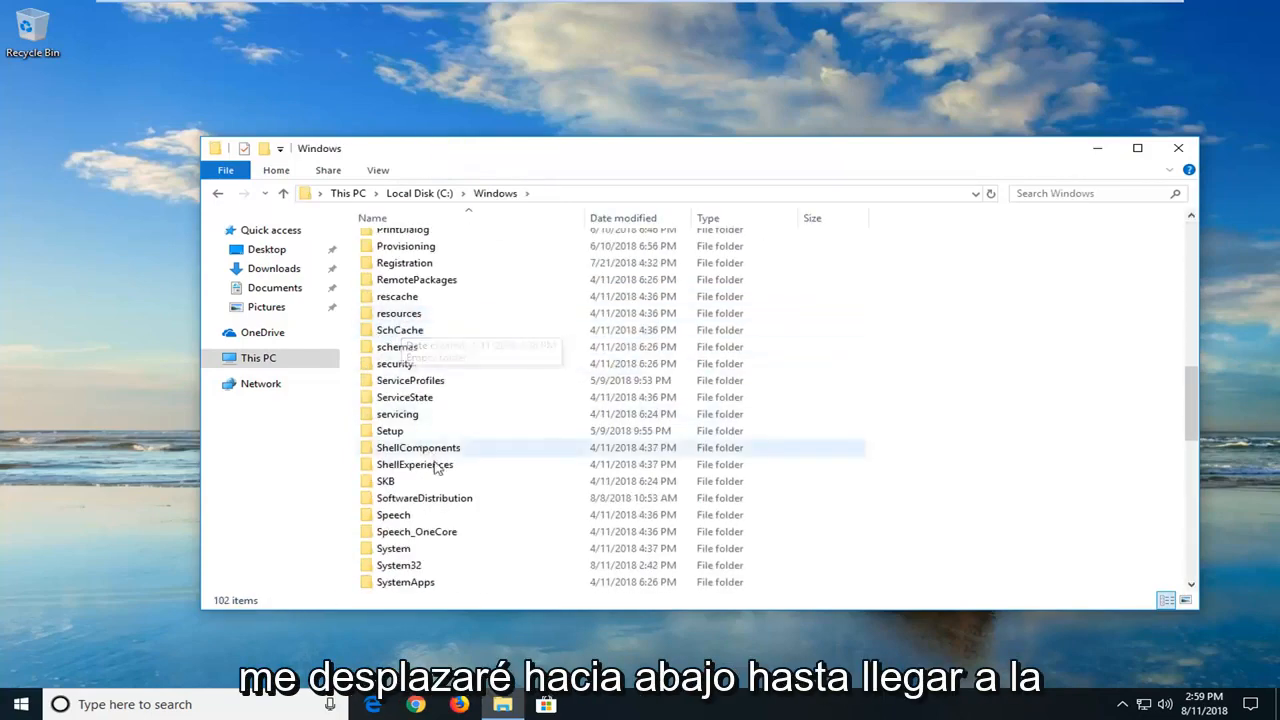
double_click(424, 496)
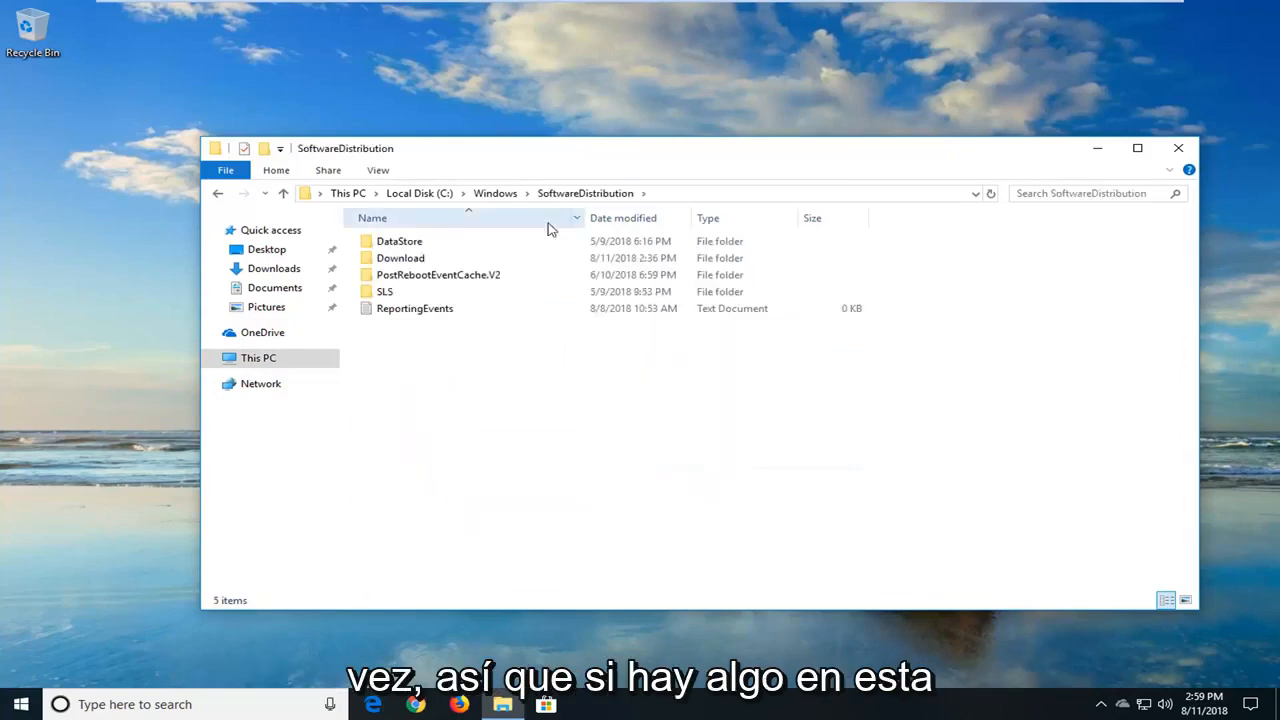
mouse_move(660, 476)
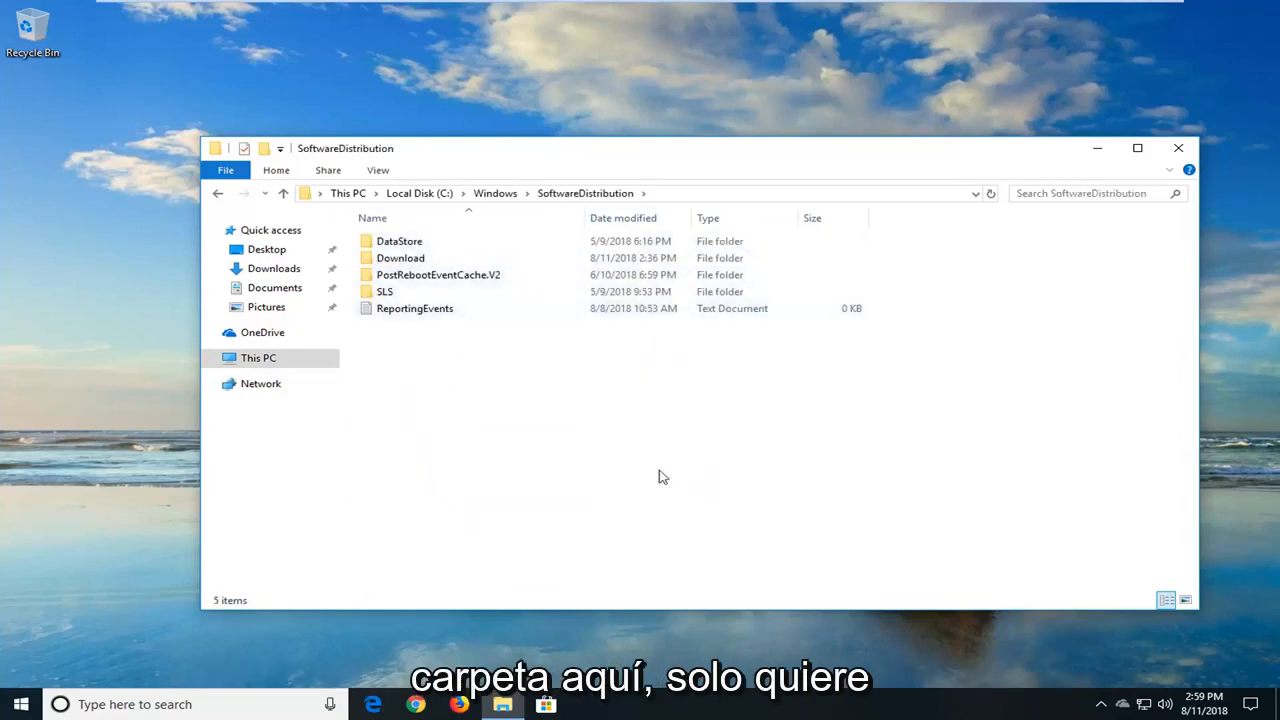
Step: Delete SoftwareDistribution's contents, skipping in-use DataStore and ReportingEvents, then close File Explorer
right_click(438, 258)
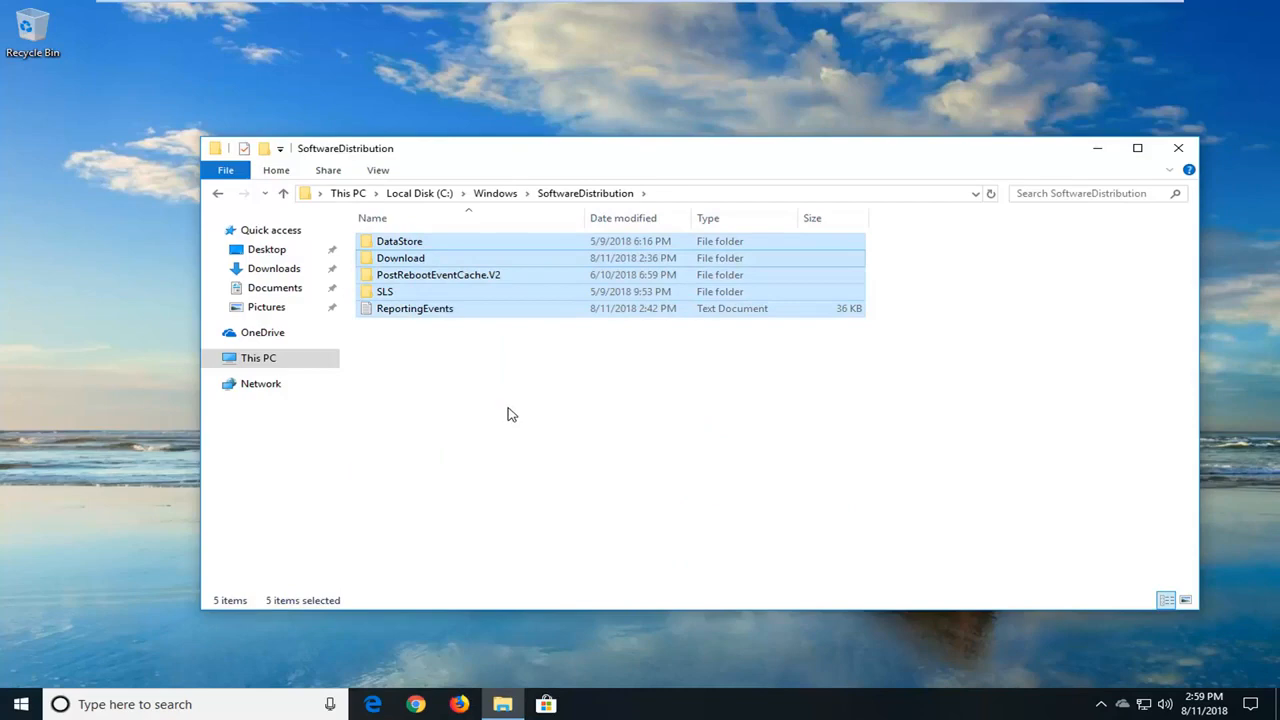
key("Delete")
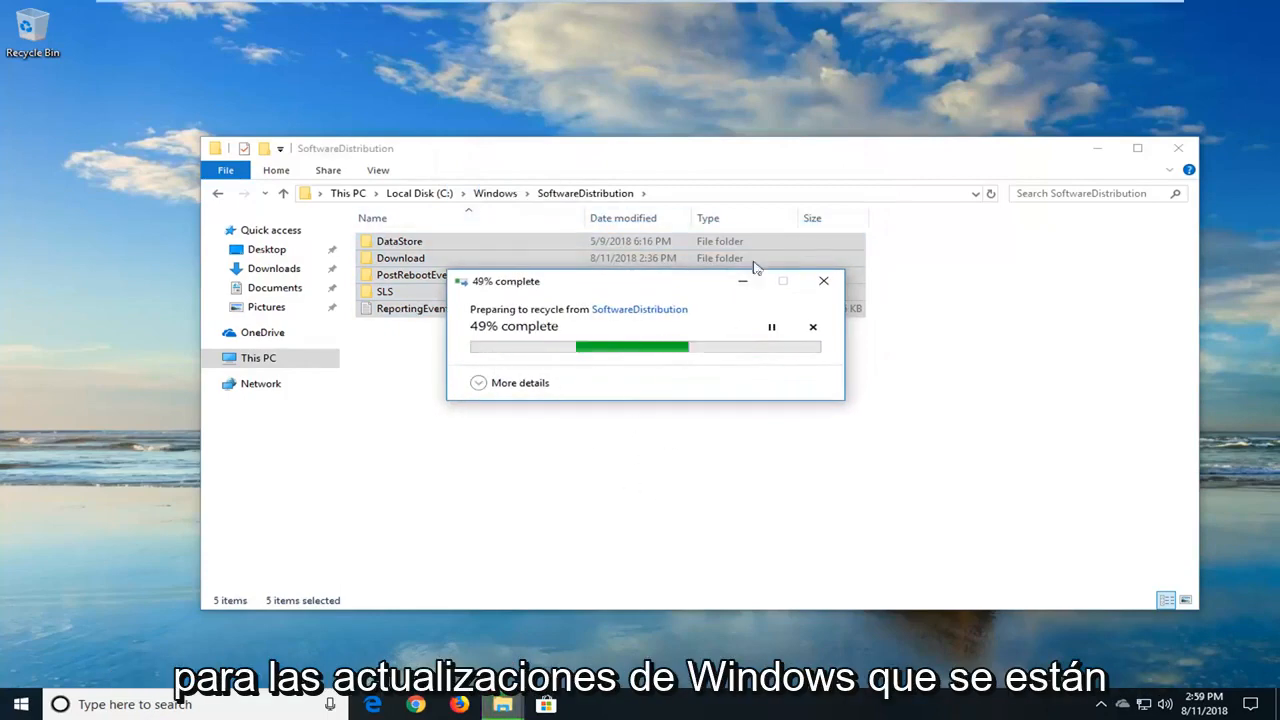
mouse_move(884, 408)
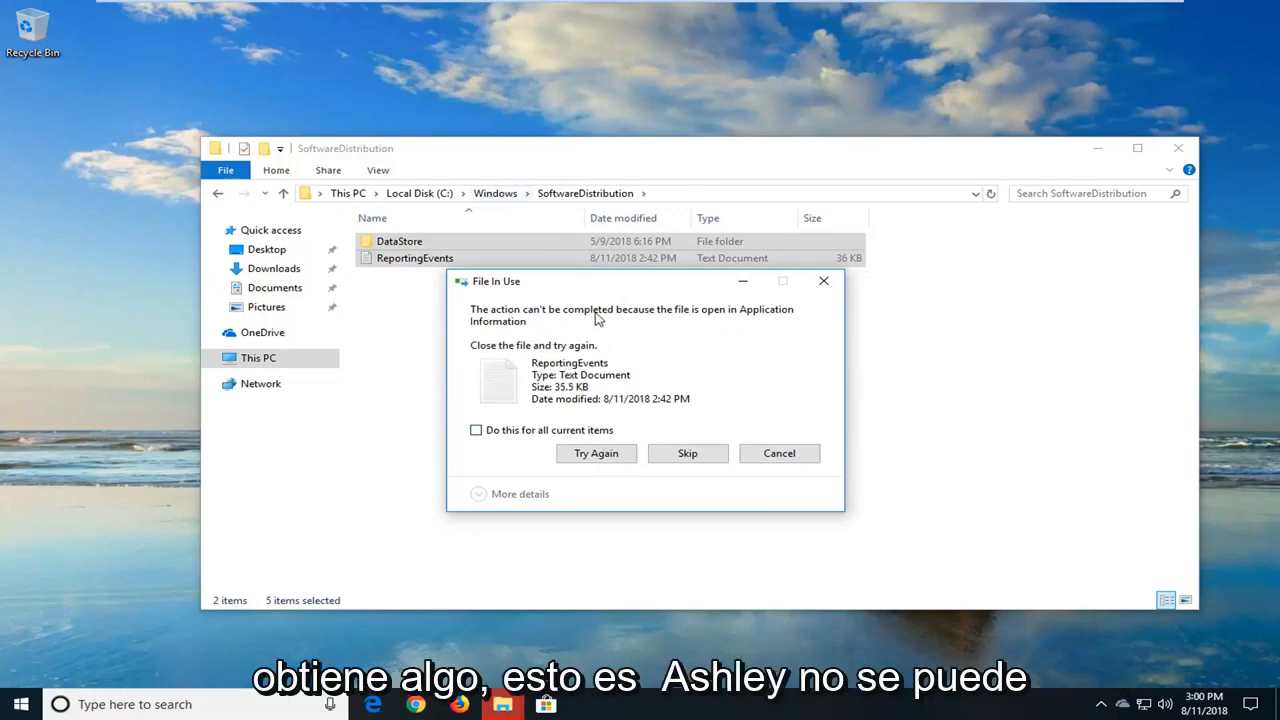
mouse_move(688, 452)
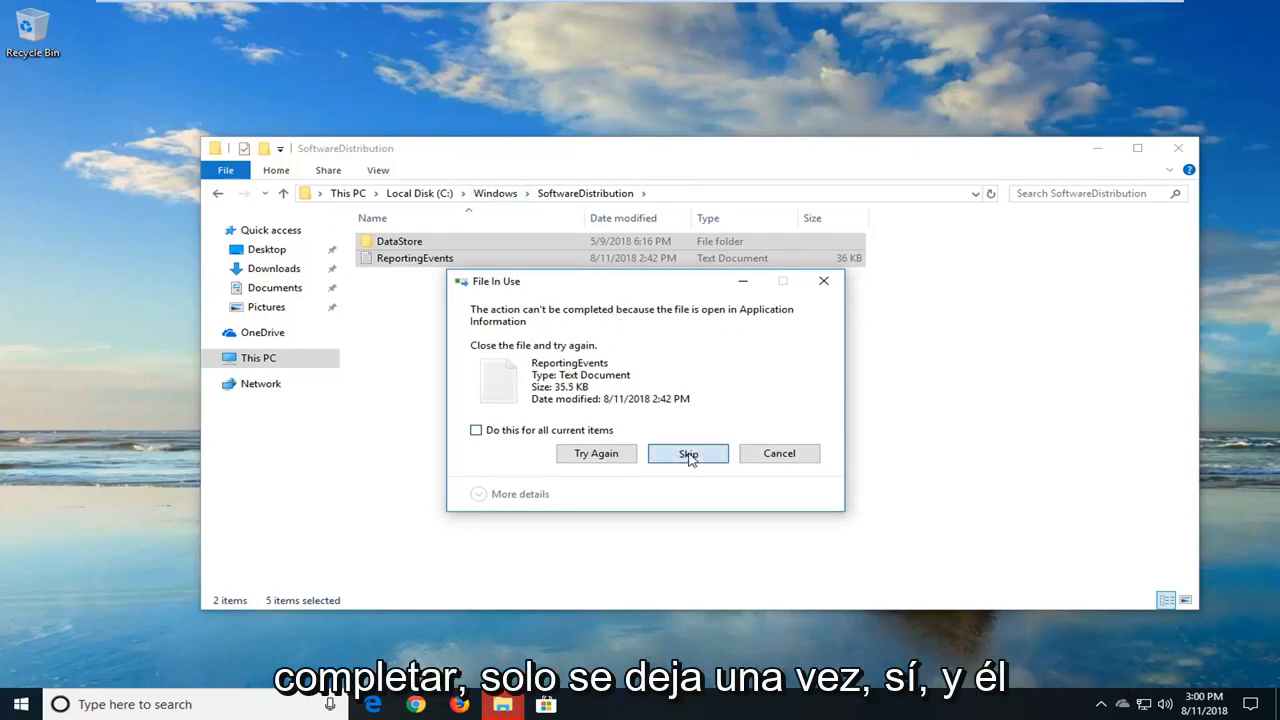
left_click(688, 452)
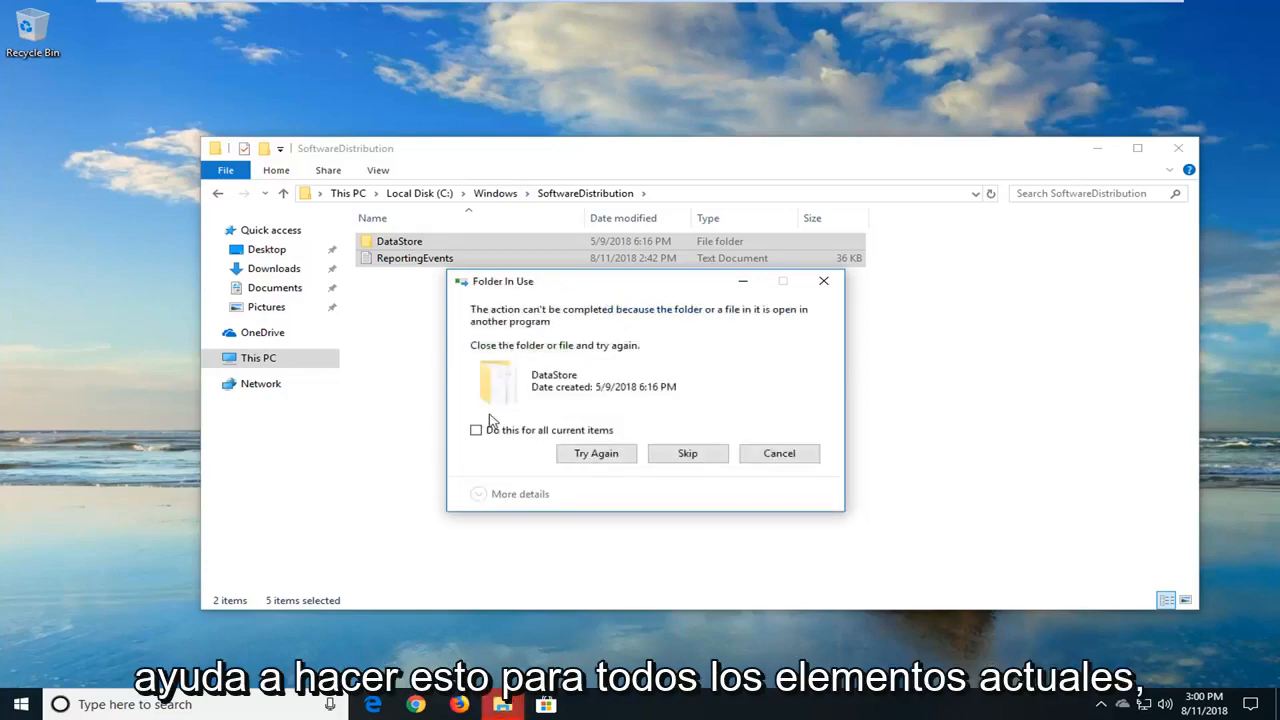
left_click(688, 452)
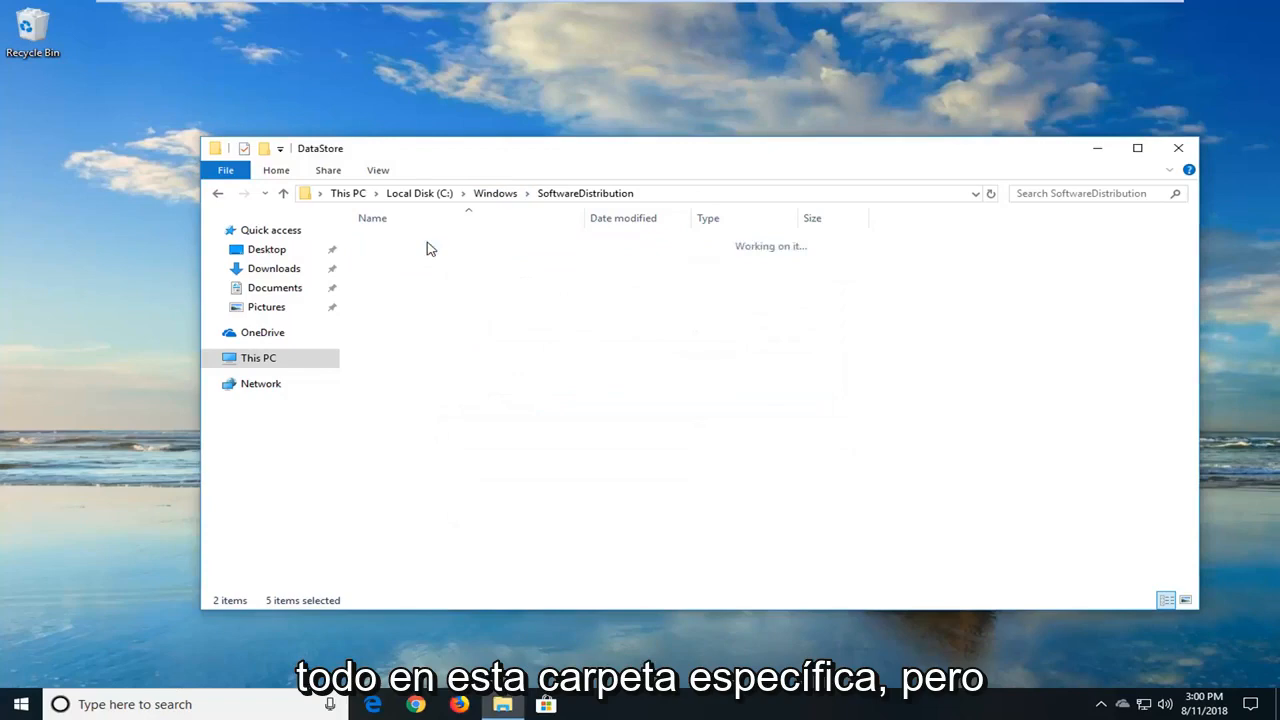
left_click(218, 192)
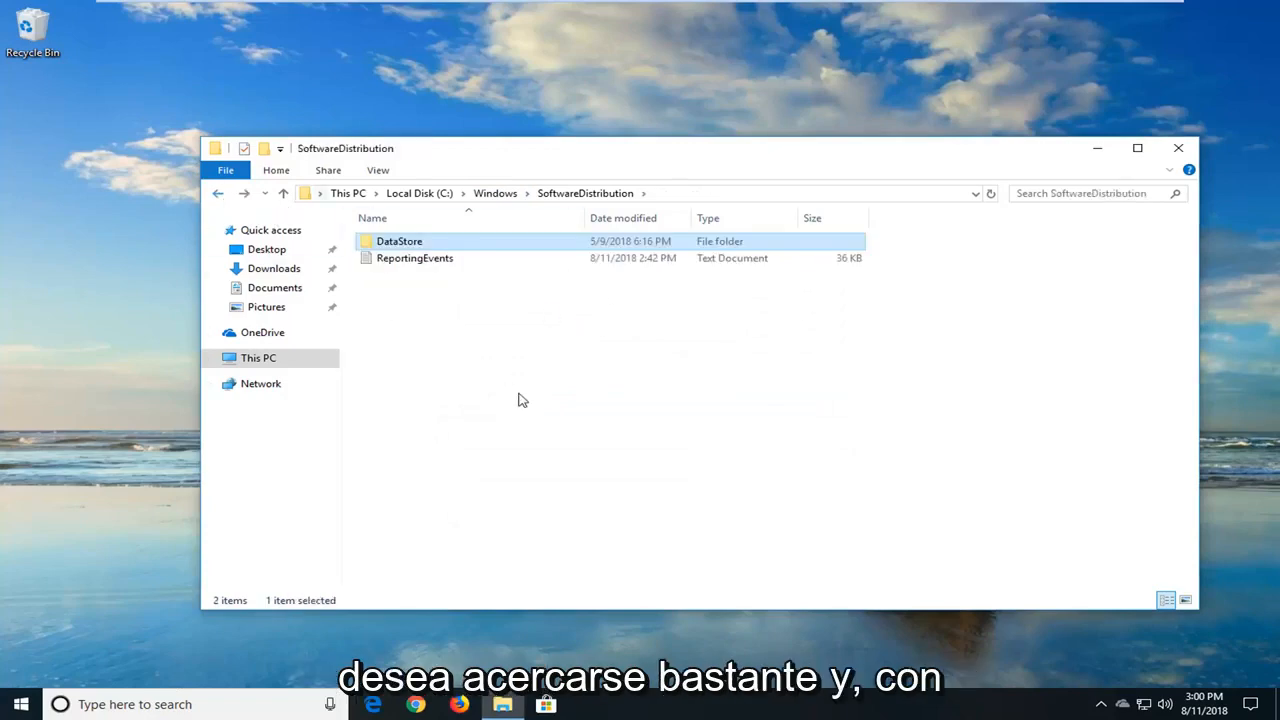
mouse_move(940, 320)
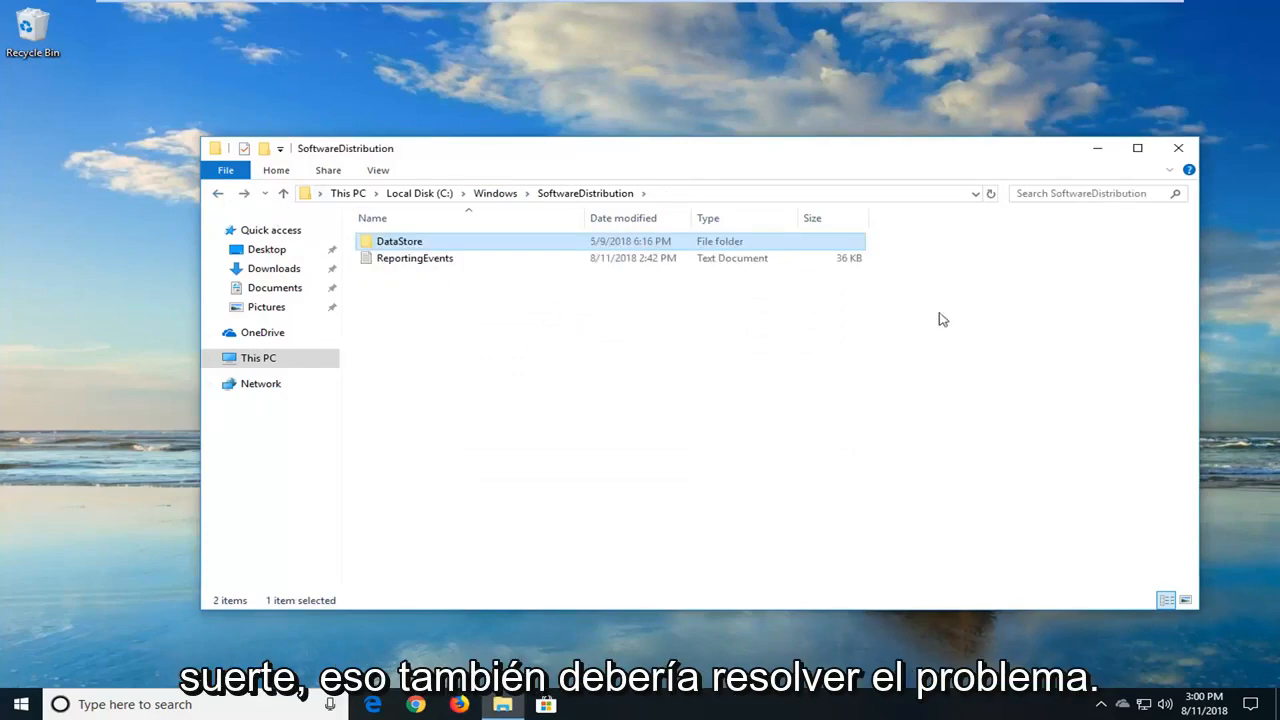
left_click(1178, 148)
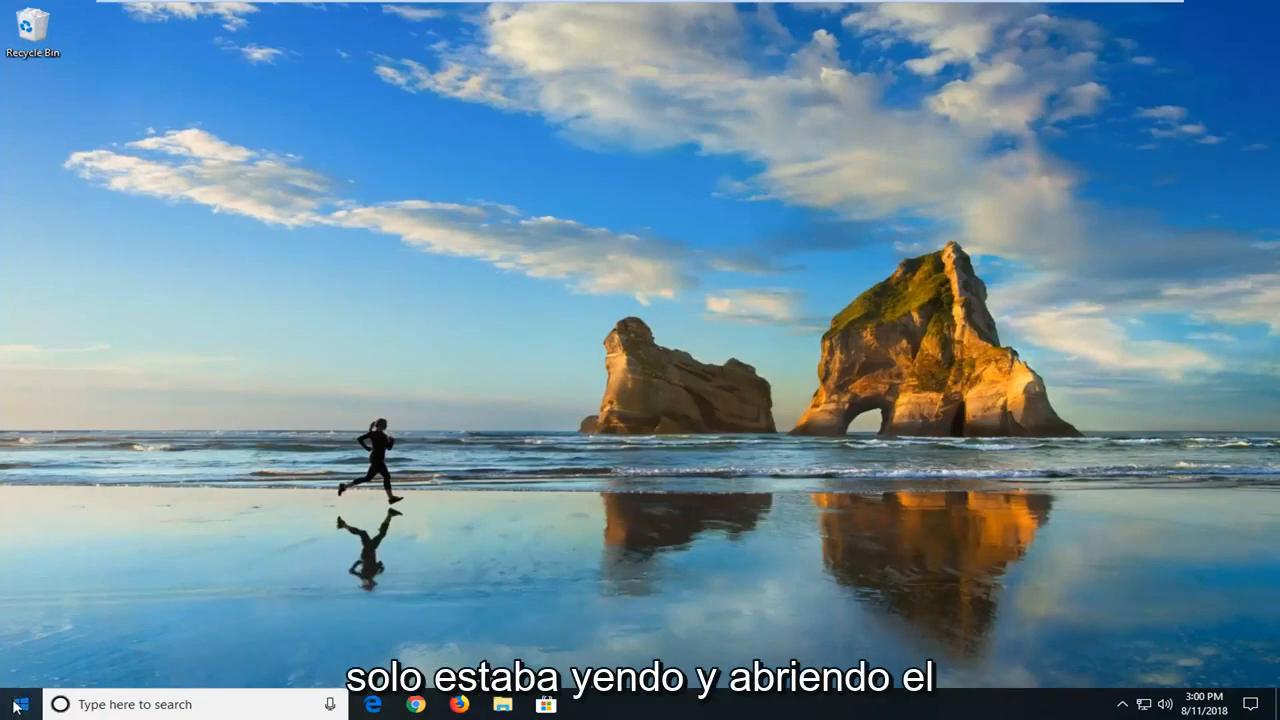
Step: Search Start for 'services' and launch the Services console
left_click(16, 704)
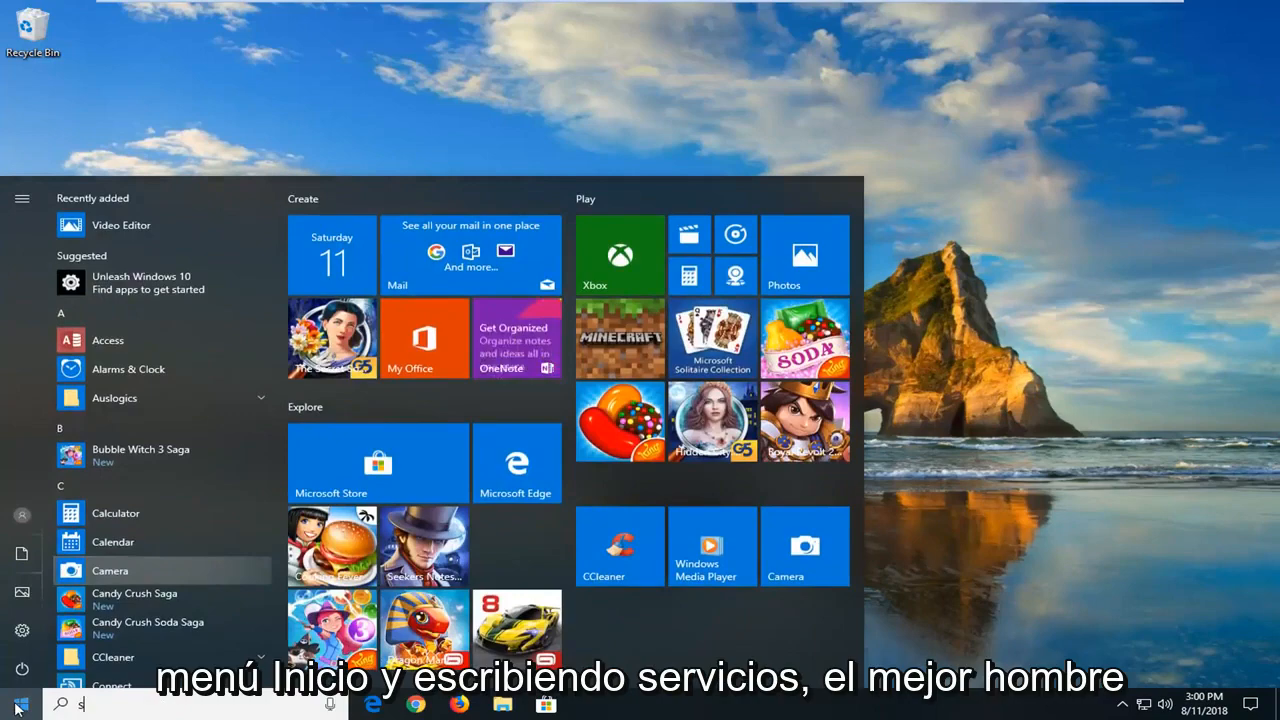
type("ervices")
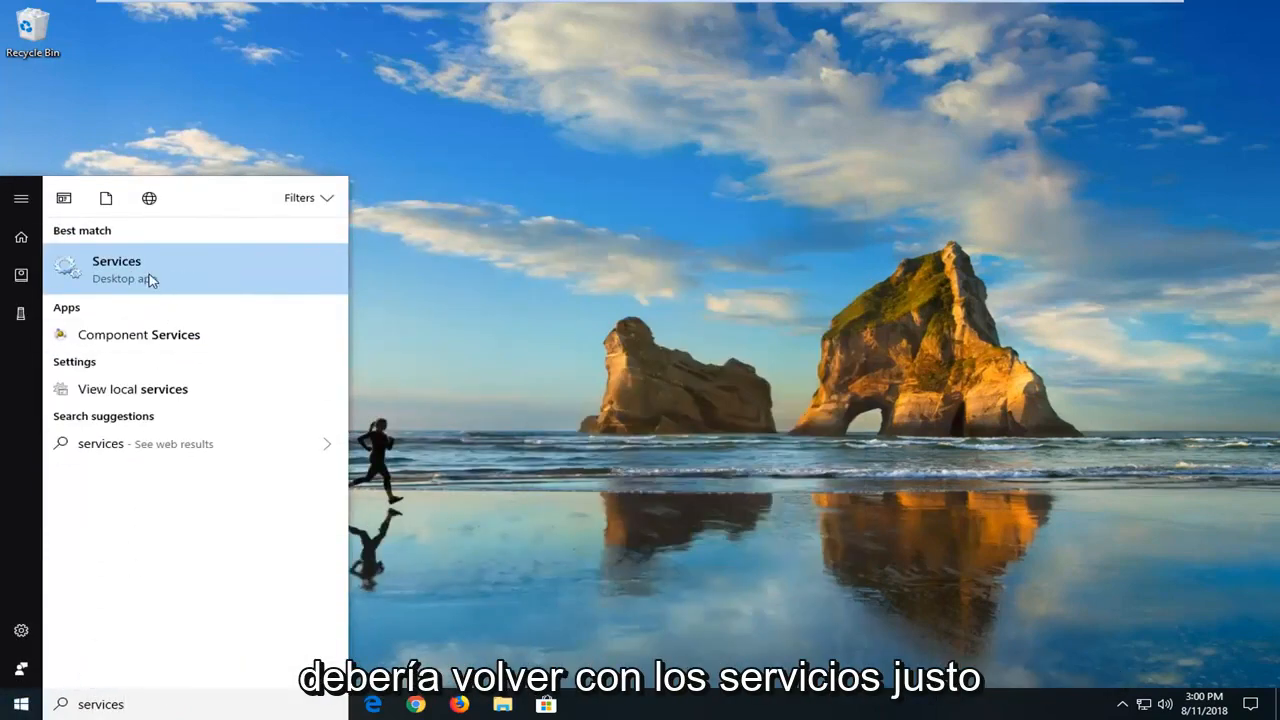
left_click(116, 268)
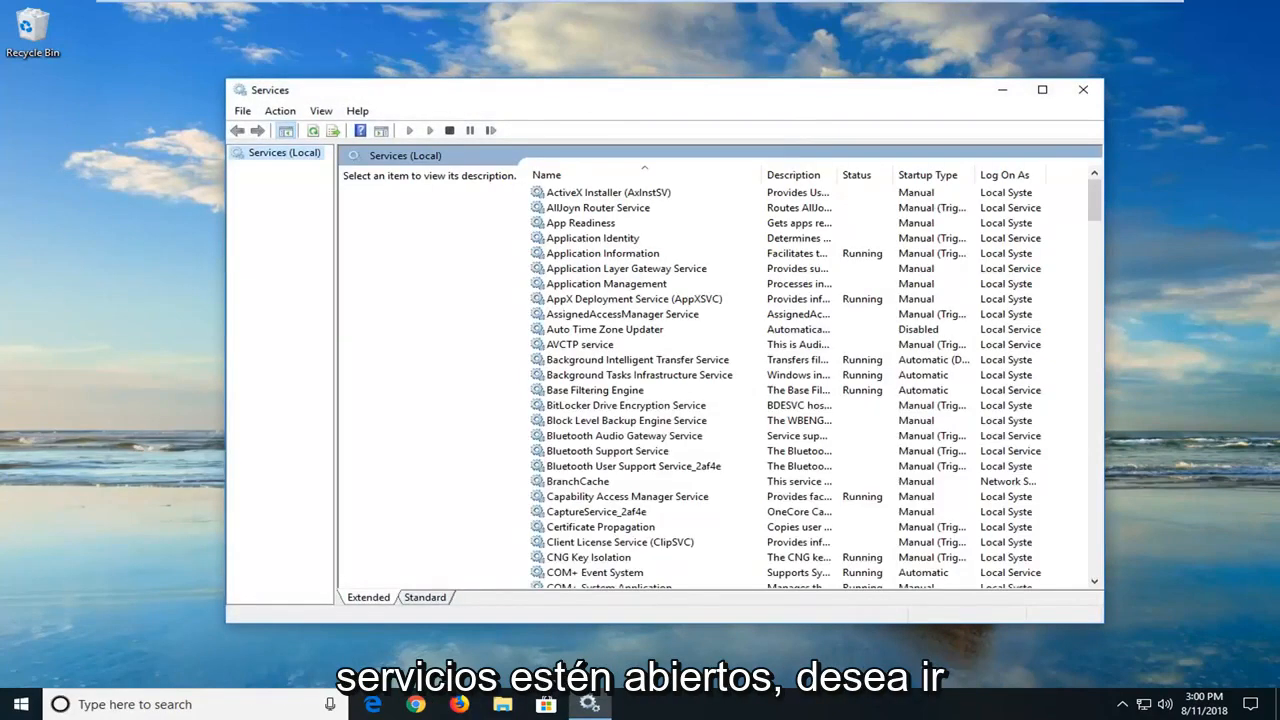
mouse_move(670, 352)
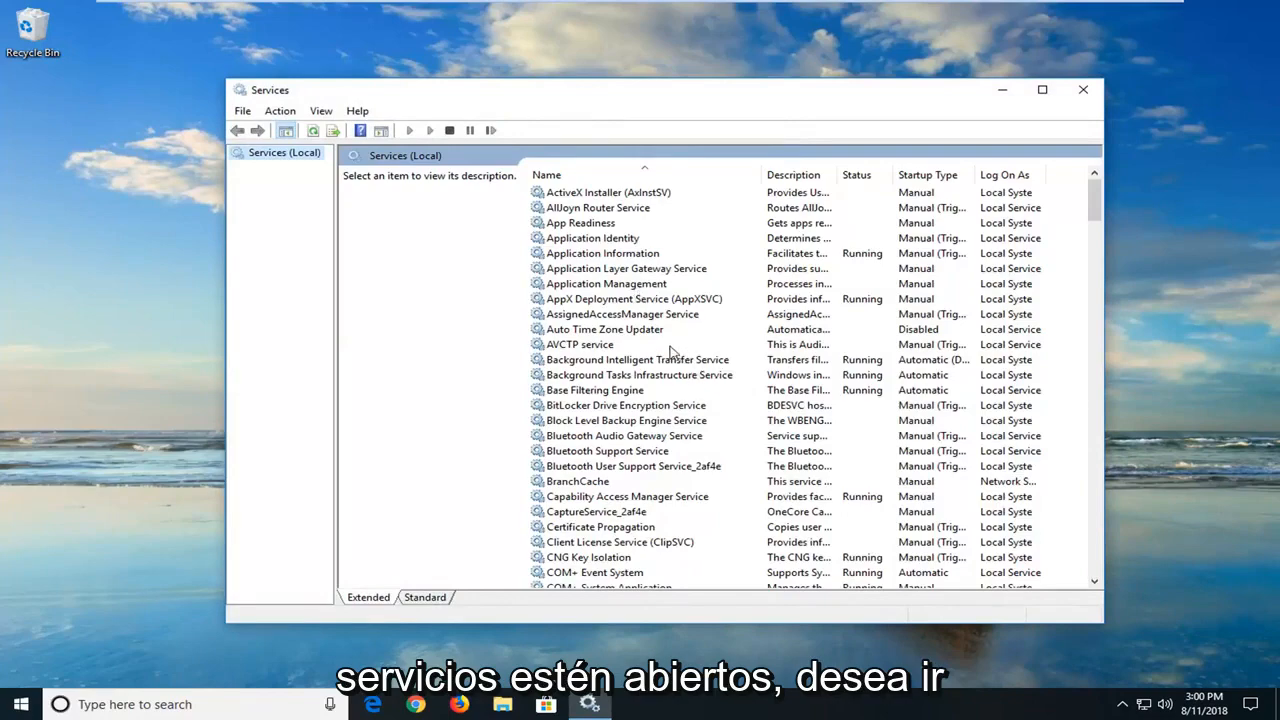
Step: Set Background Intelligent Transfer Service's startup type to Automatic in its properties
left_click(636, 360)
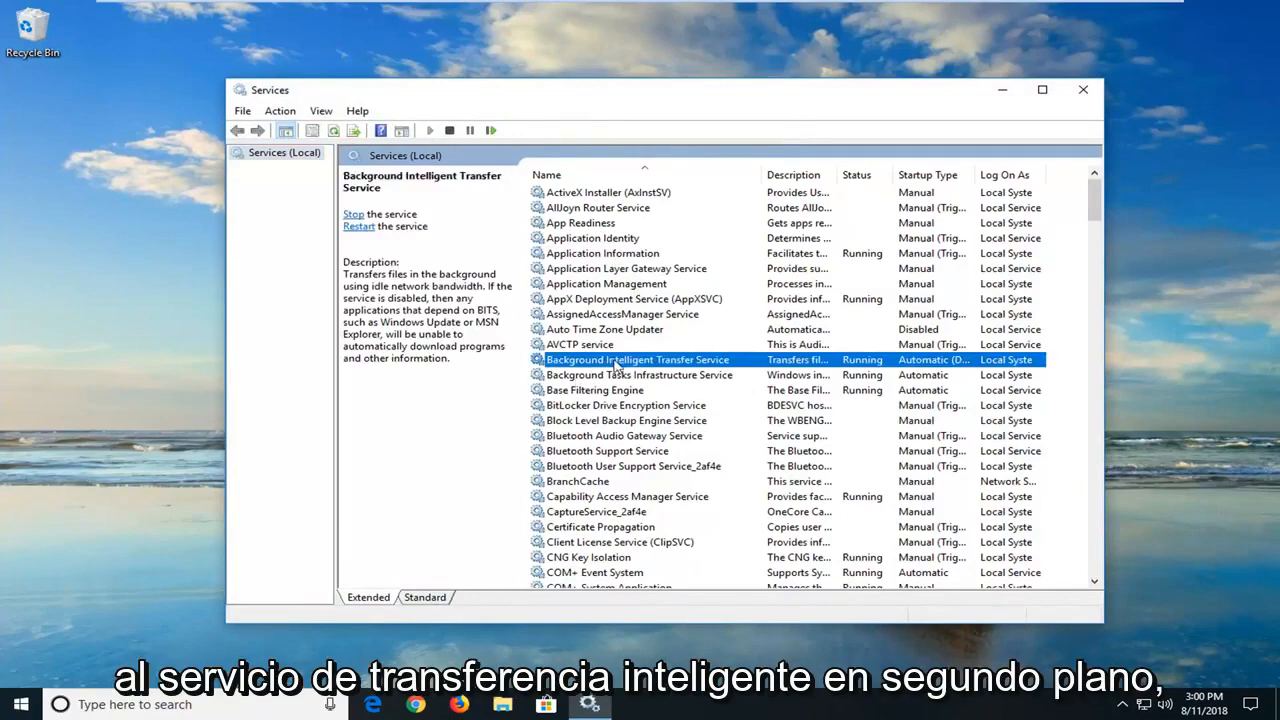
double_click(636, 360)
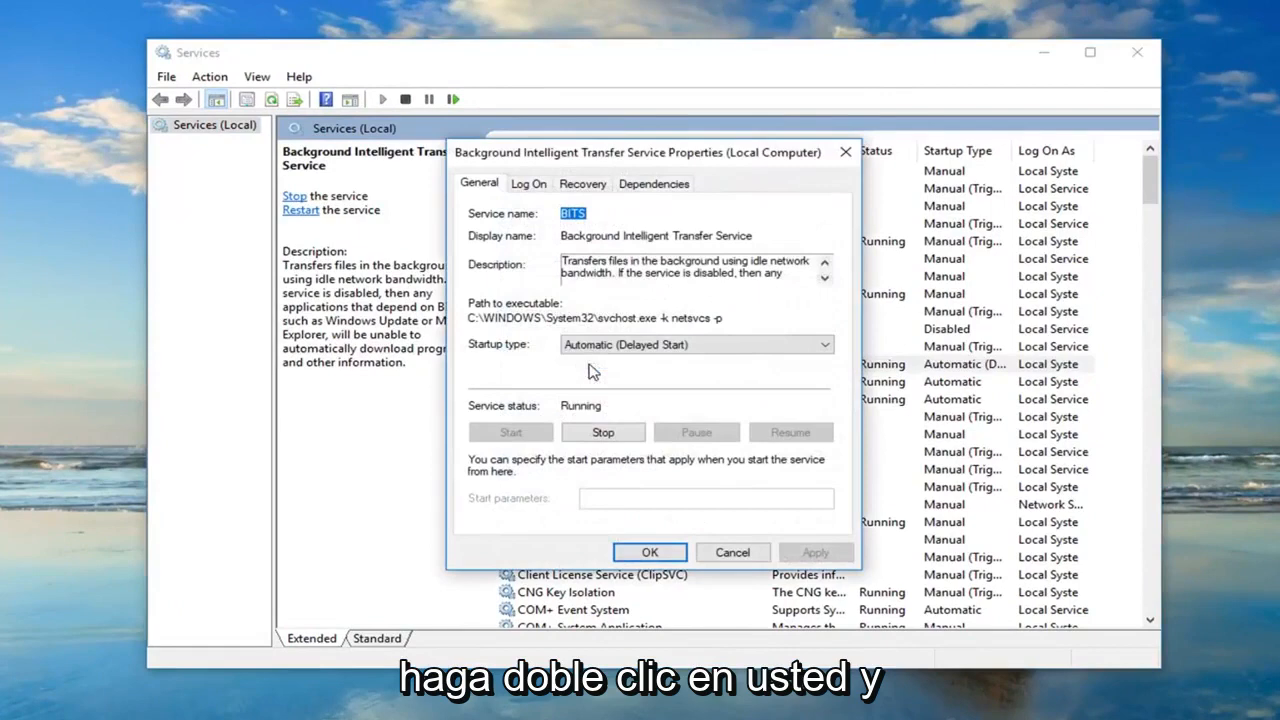
left_click(822, 344)
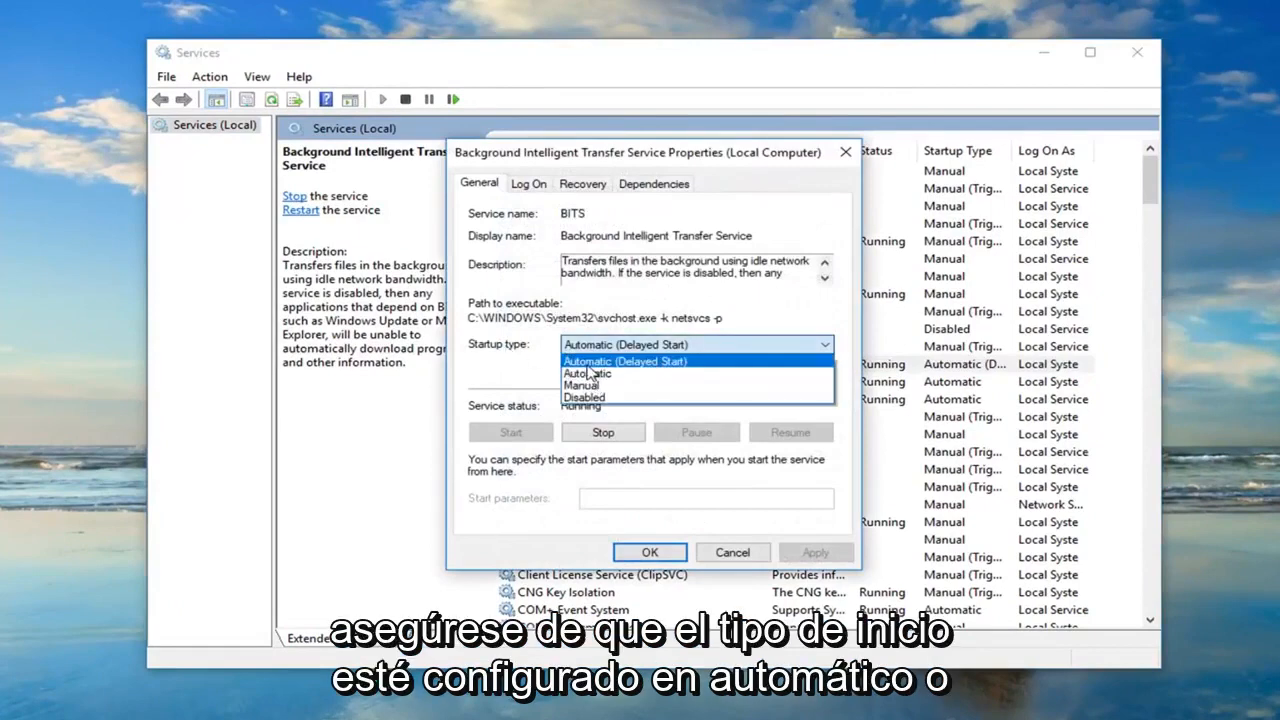
left_click(624, 360)
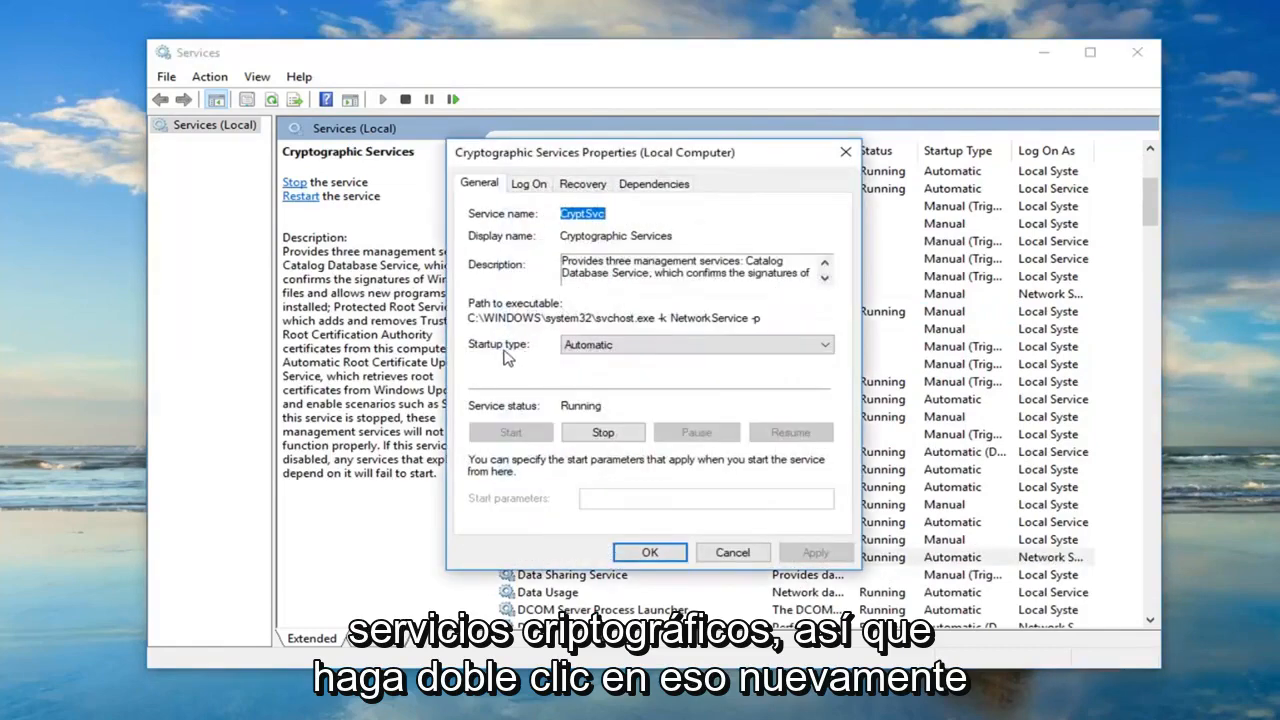
mouse_move(732, 552)
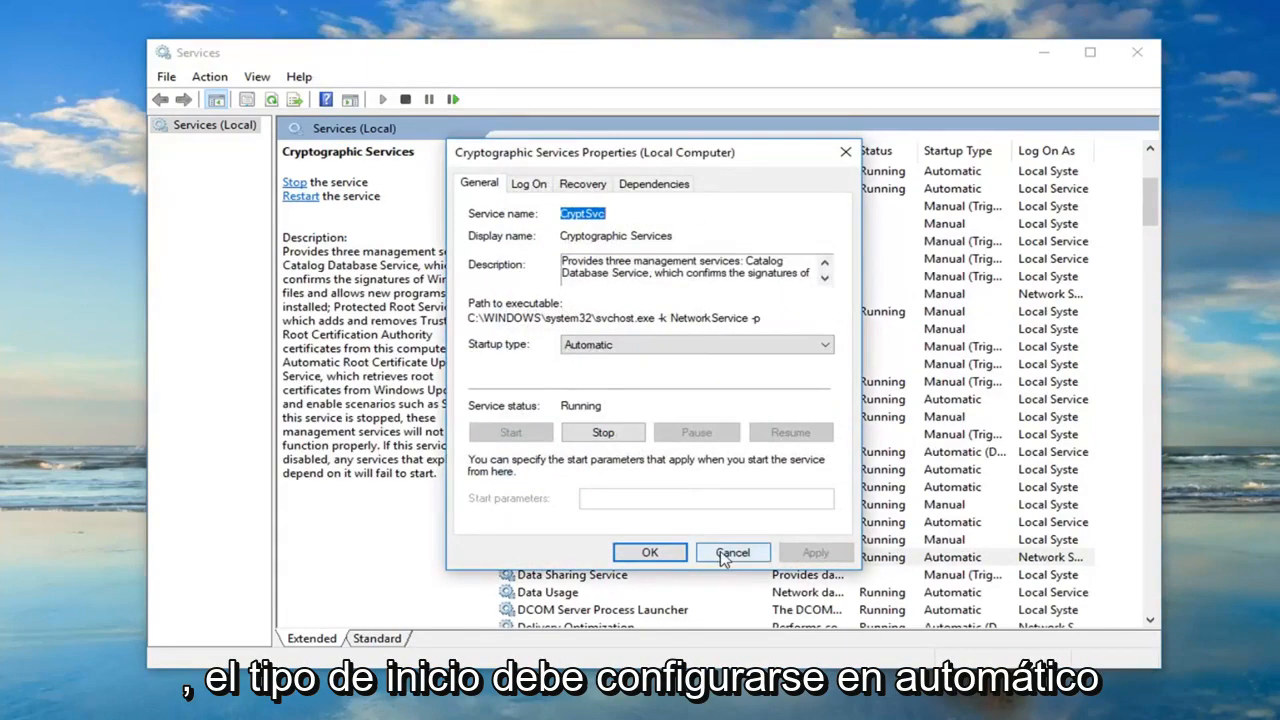
Step: Cancel out of Cryptographic Services properties, leaving it Automatic and running
left_click(732, 552)
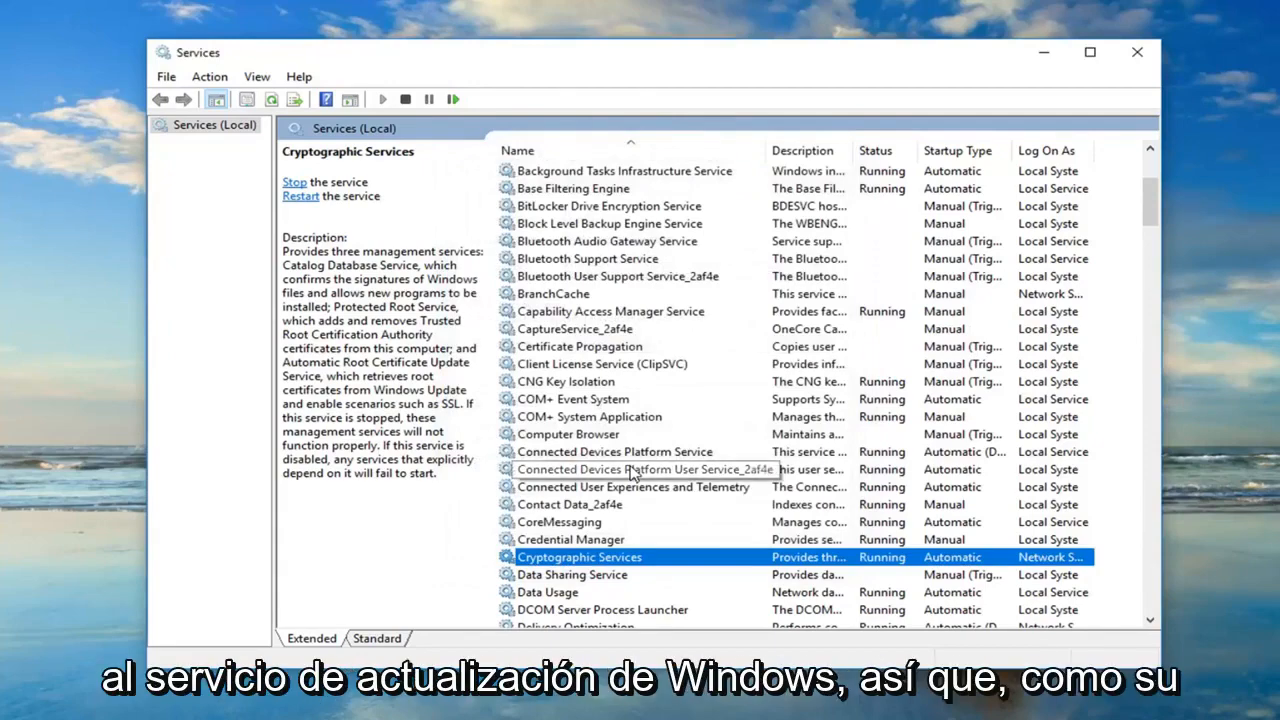
Step: Set Windows Update to Automatic startup, start the service and confirm with OK
scroll("down", 3)
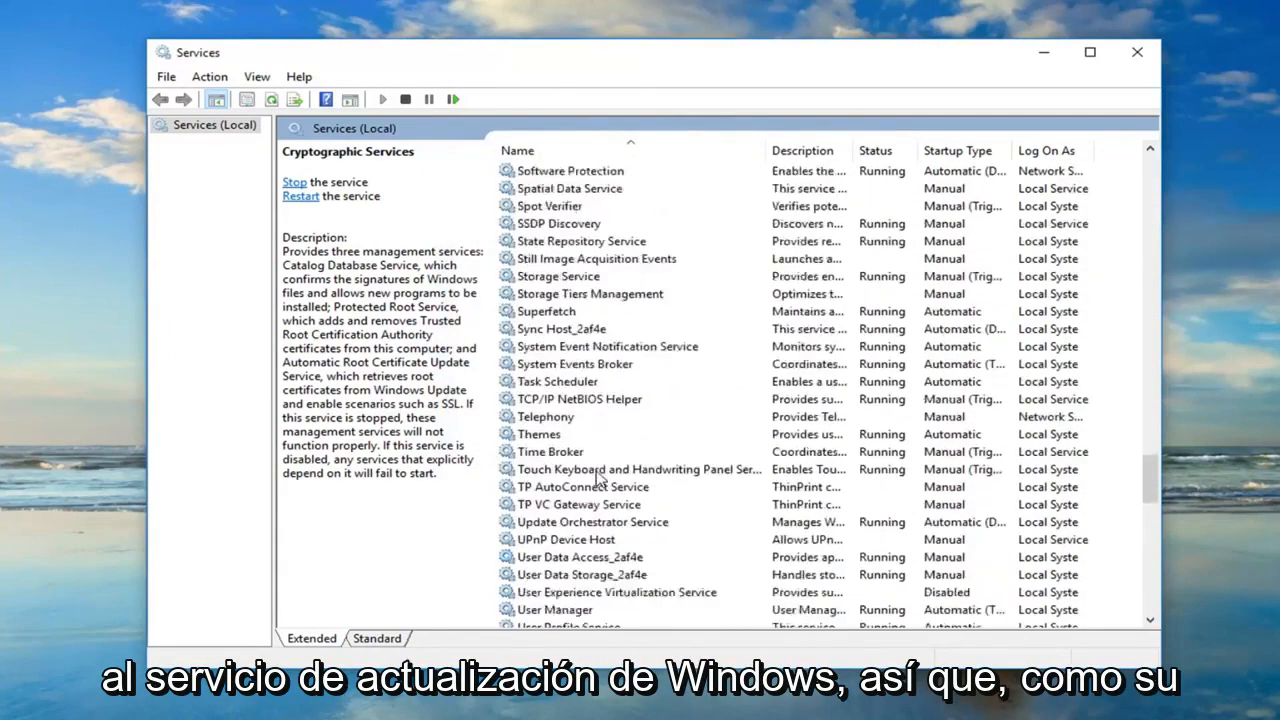
scroll("down", 3)
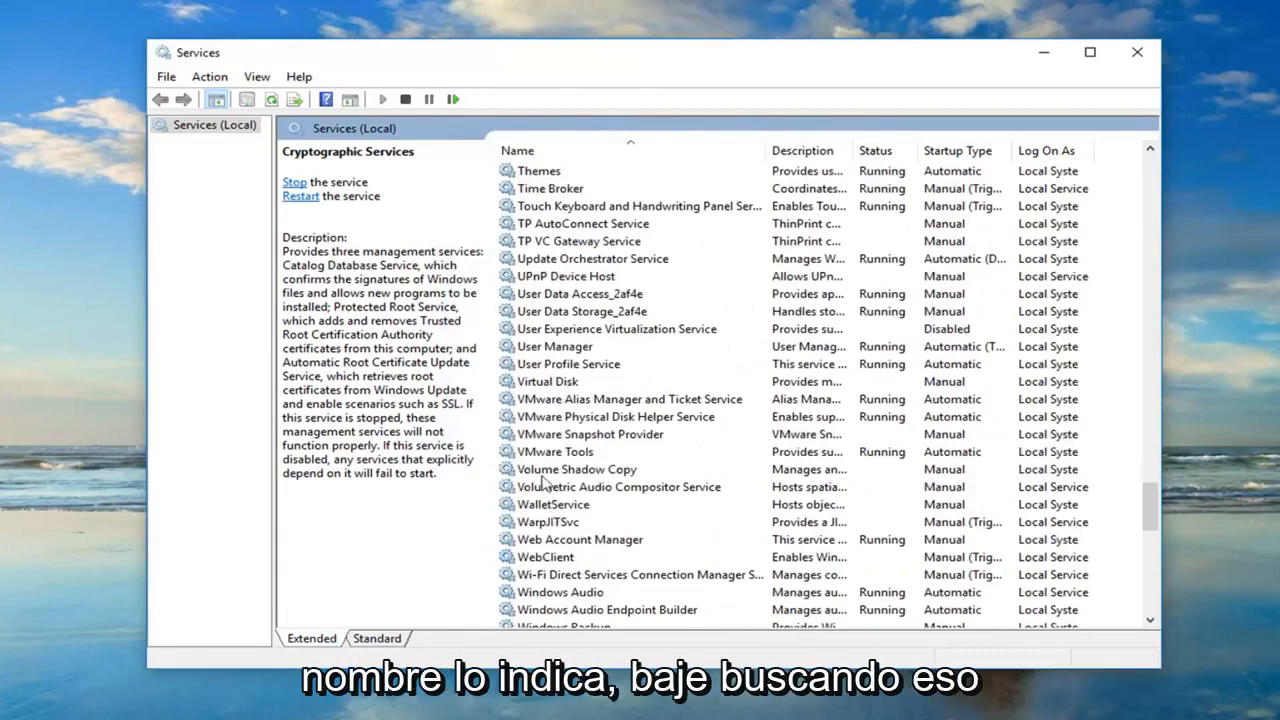
scroll("down", 3)
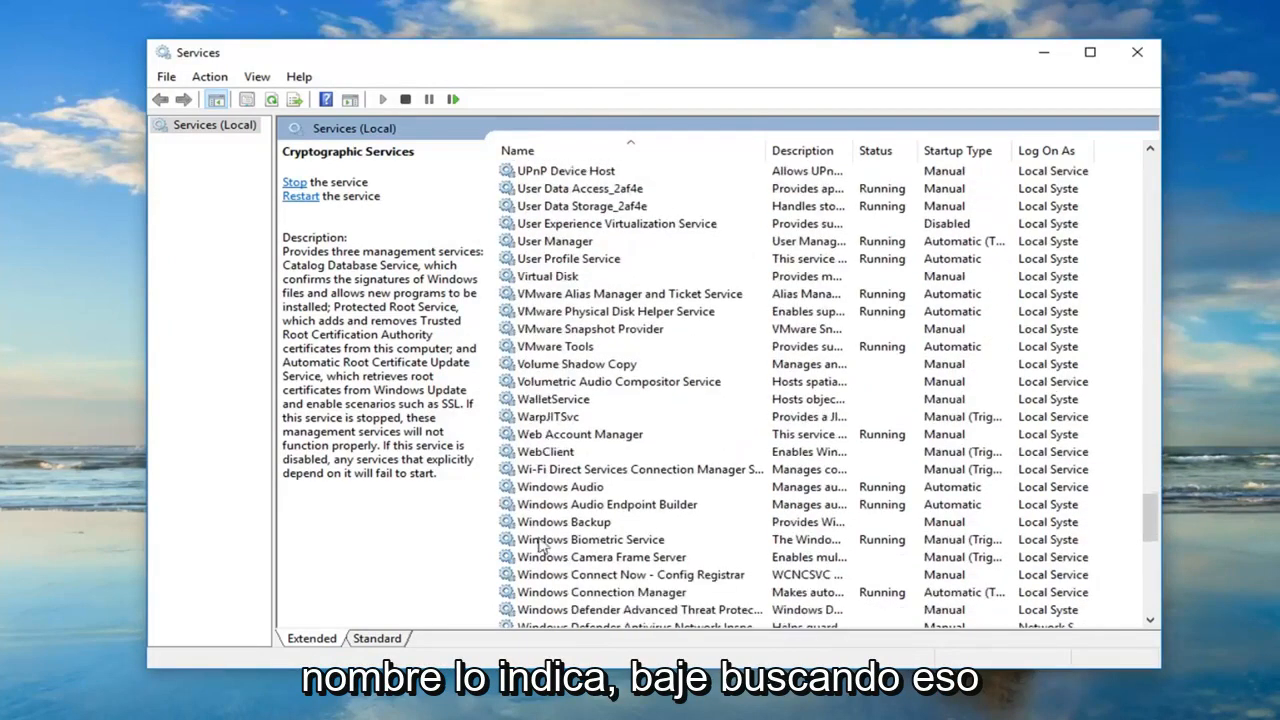
scroll("down", 3)
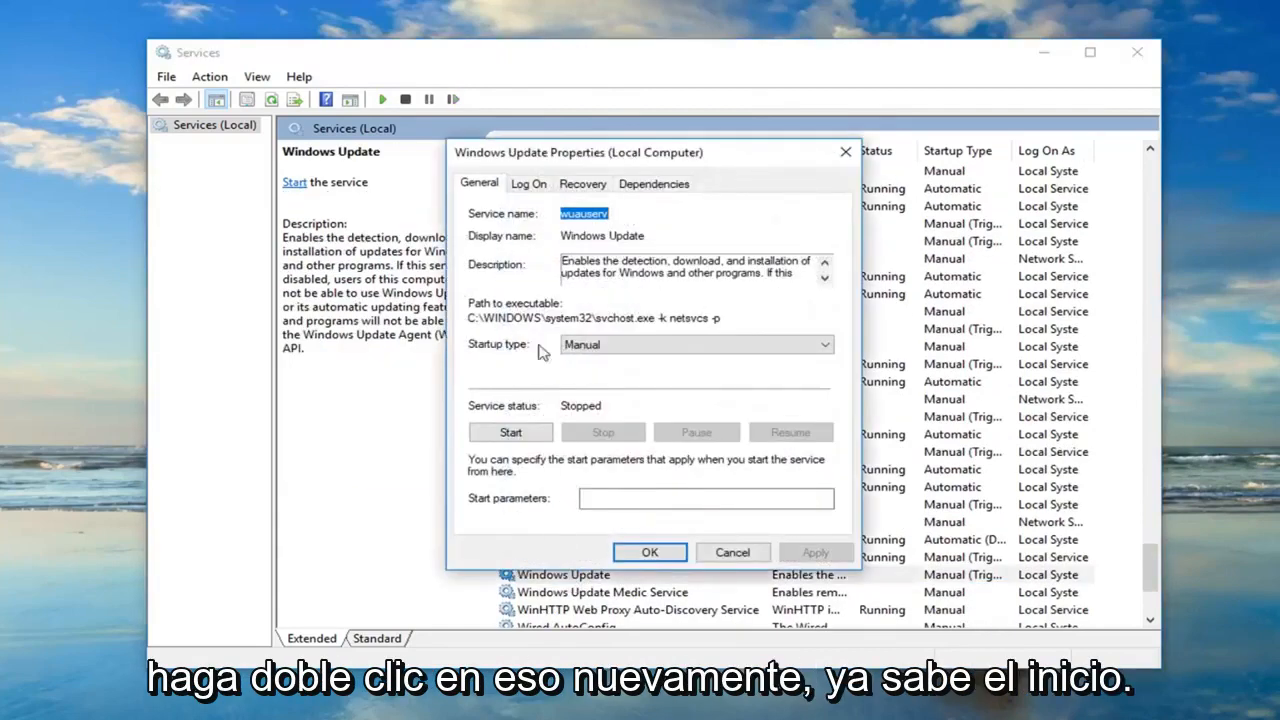
left_click(696, 344)
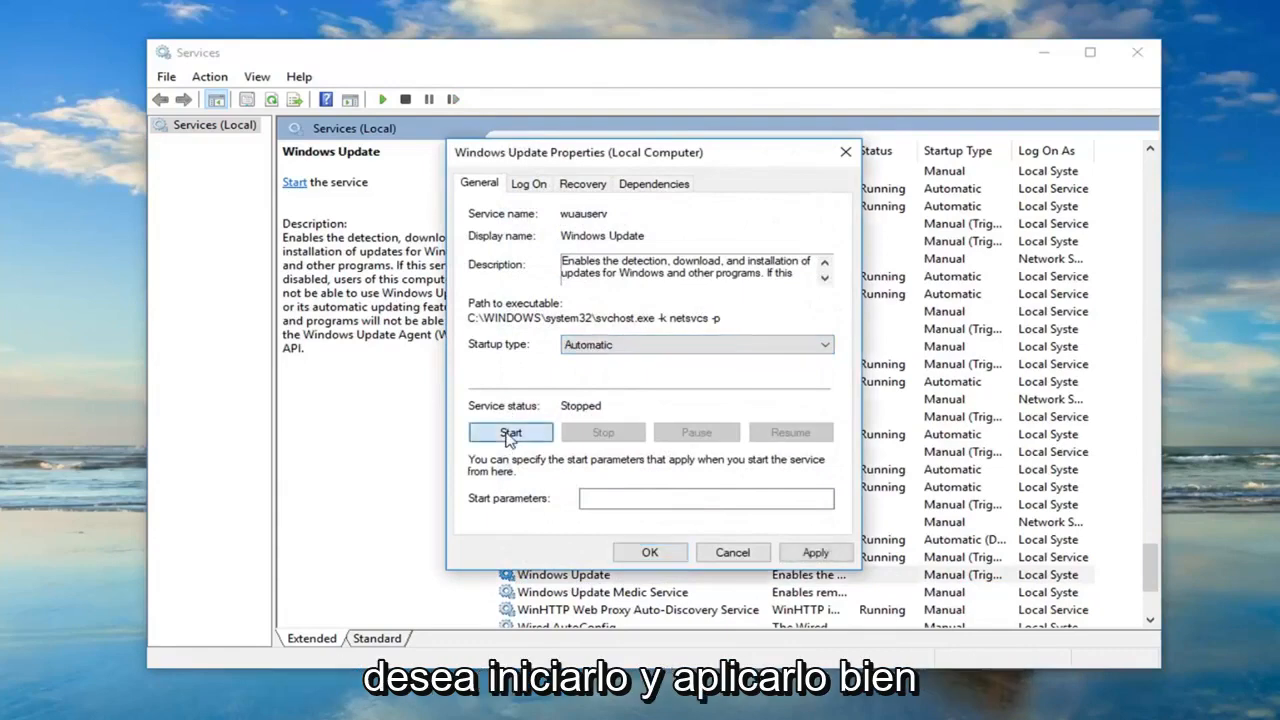
left_click(510, 432)
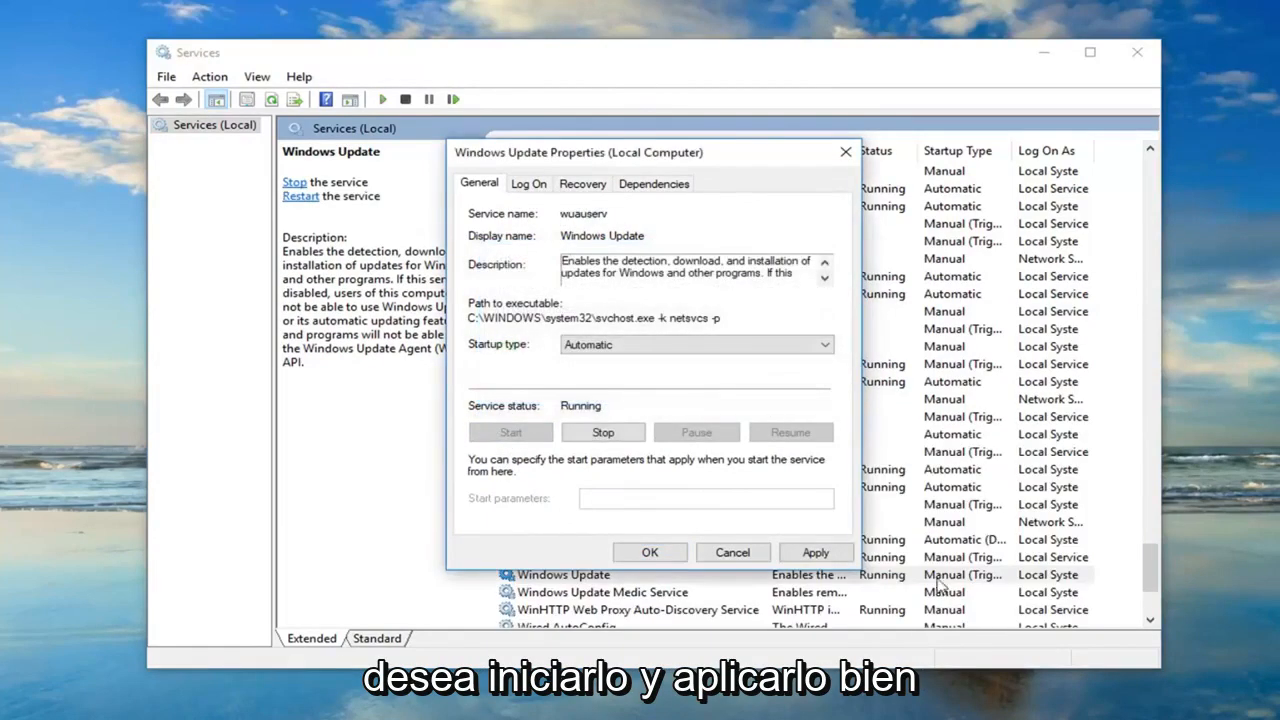
left_click(648, 552)
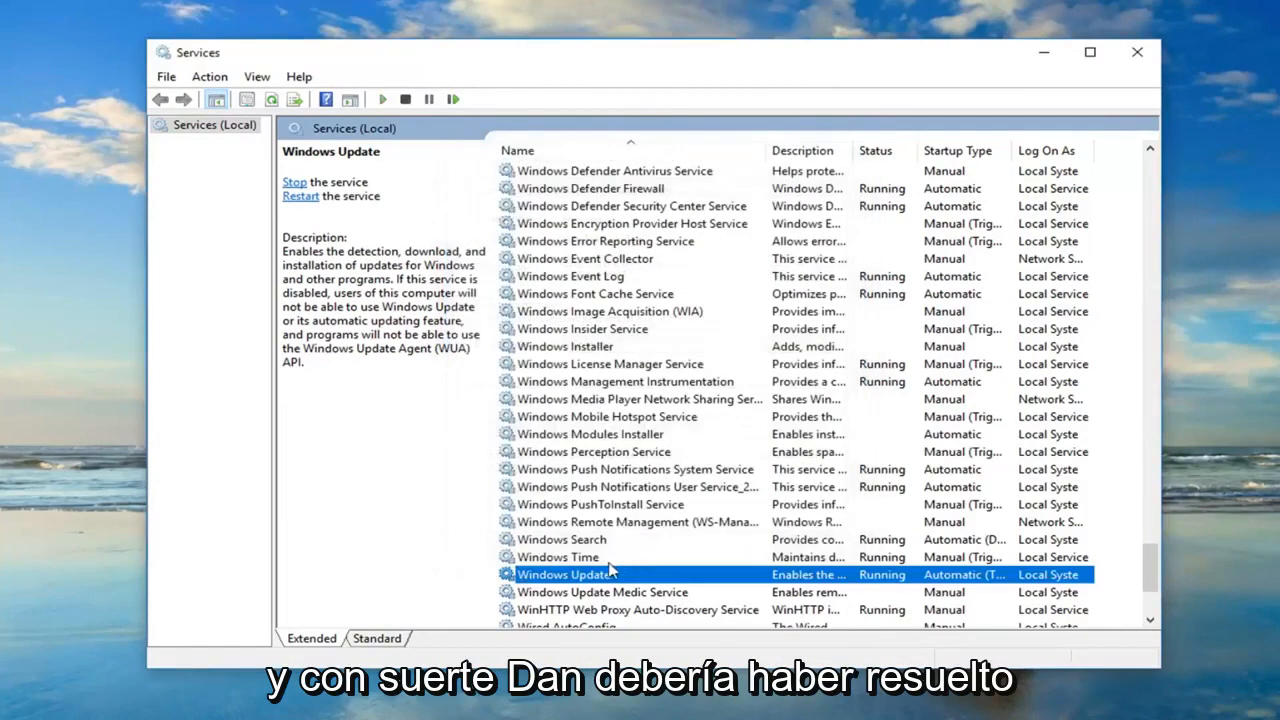